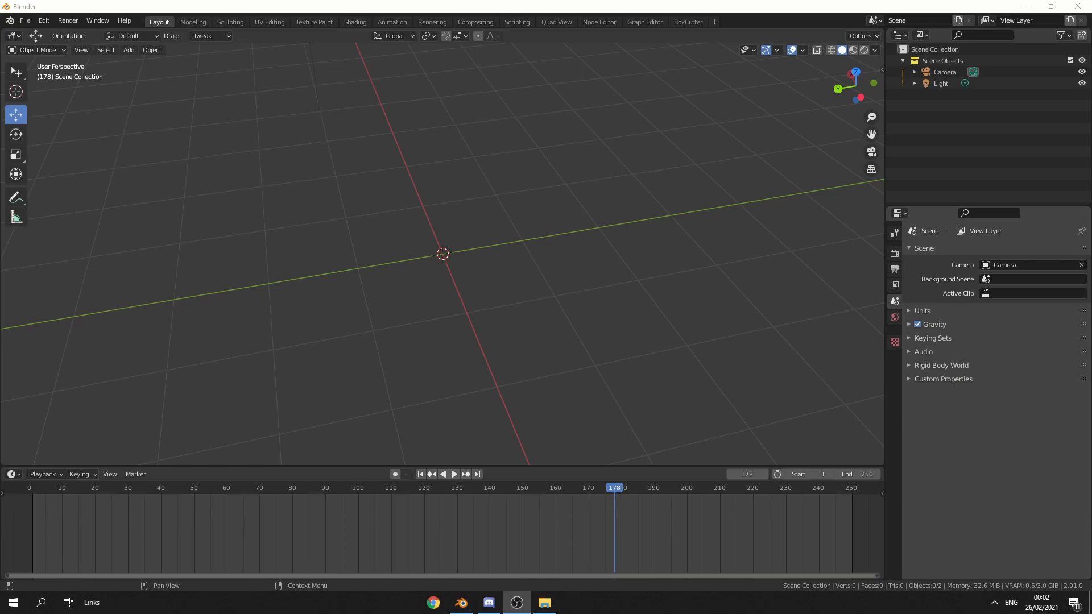
Step: Add a UV sphere at the scene centre via Add > Mesh > UV Sphere
{"action": "left_click", "coordinate": [127, 50]}
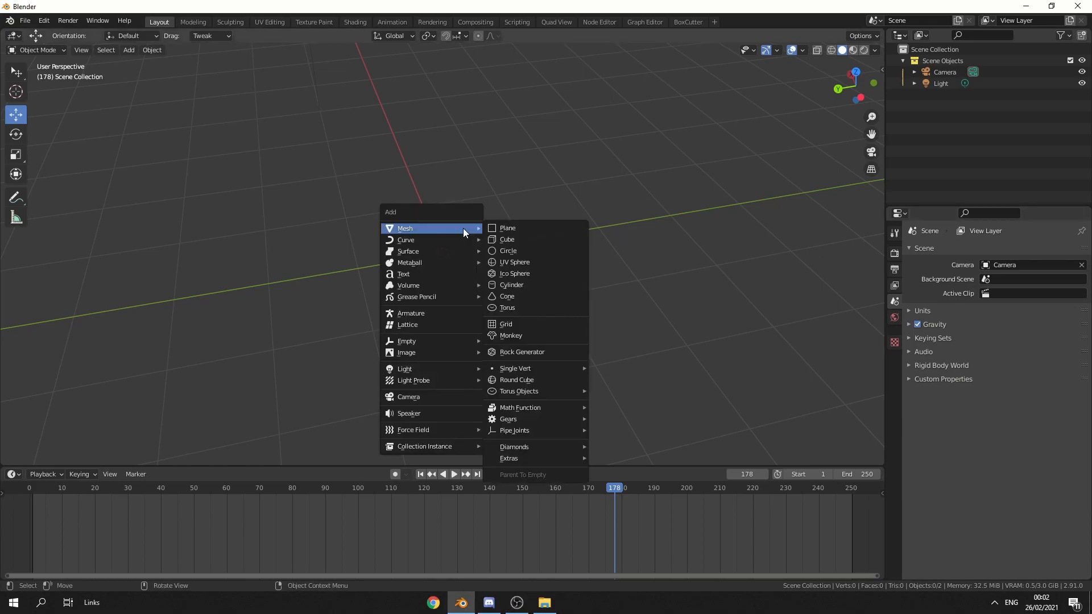
{"action": "left_click", "coordinate": [514, 262]}
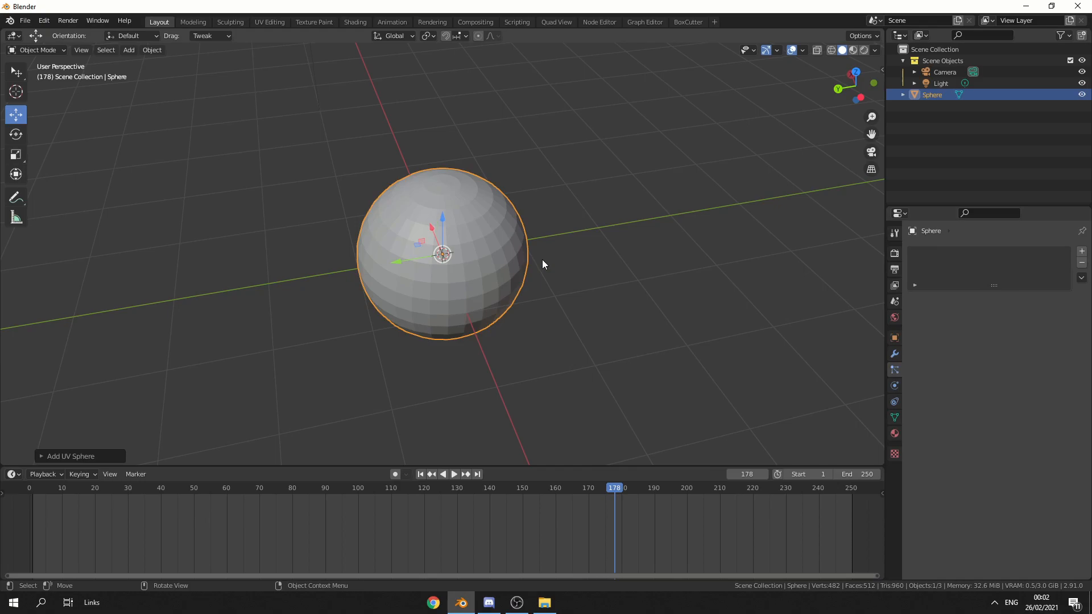
{"action": "left_click", "coordinate": [894, 353]}
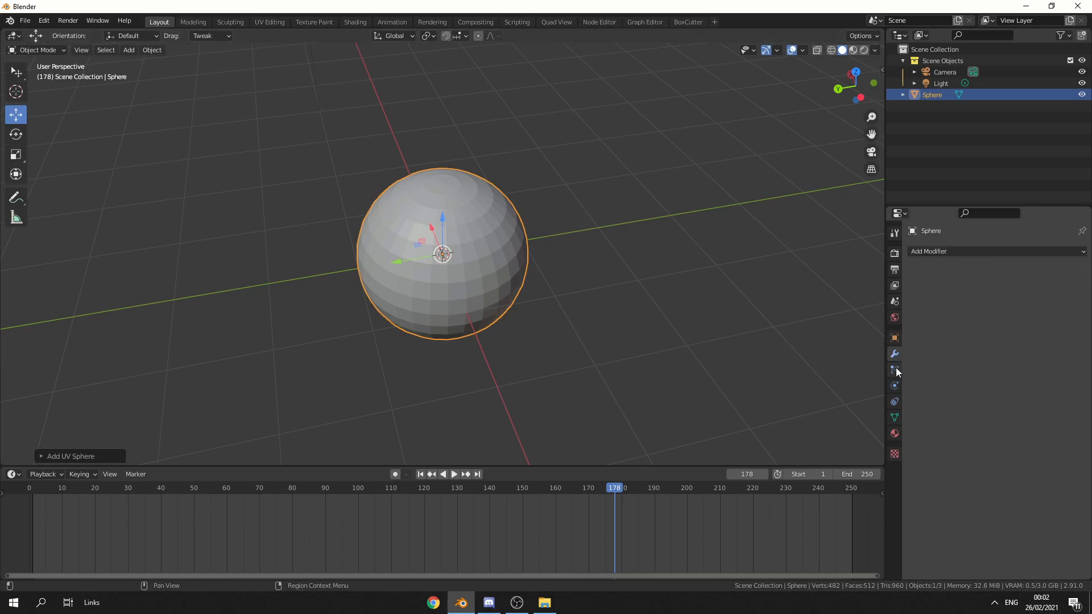
Step: Add a particle system with 30 particles, emission end at frame 1, lifetime 250
{"action": "left_click", "coordinate": [894, 369]}
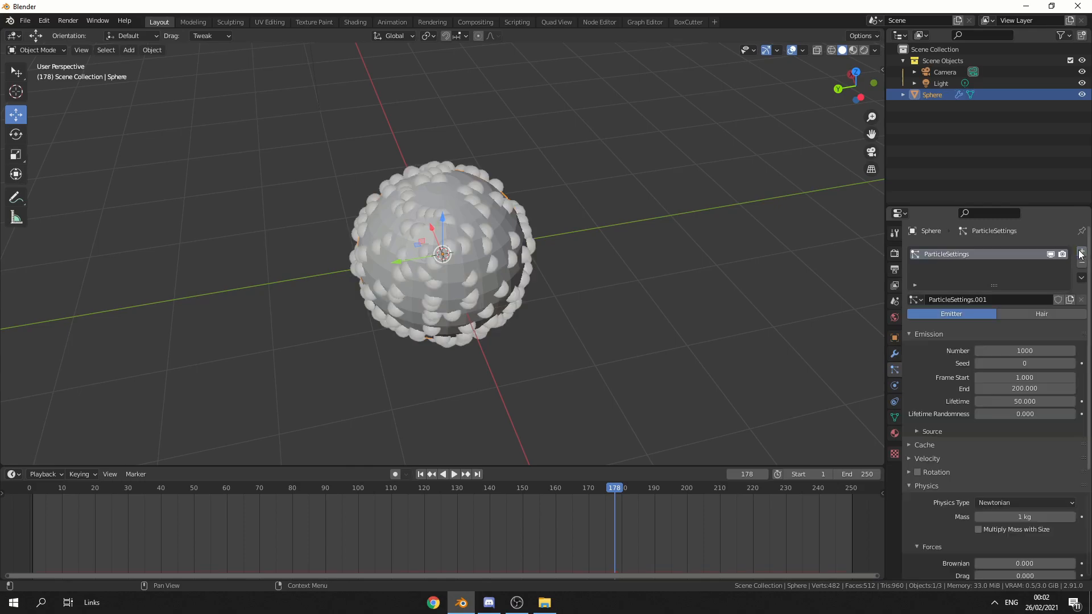
{"action": "mouse_move", "coordinate": [1024, 350]}
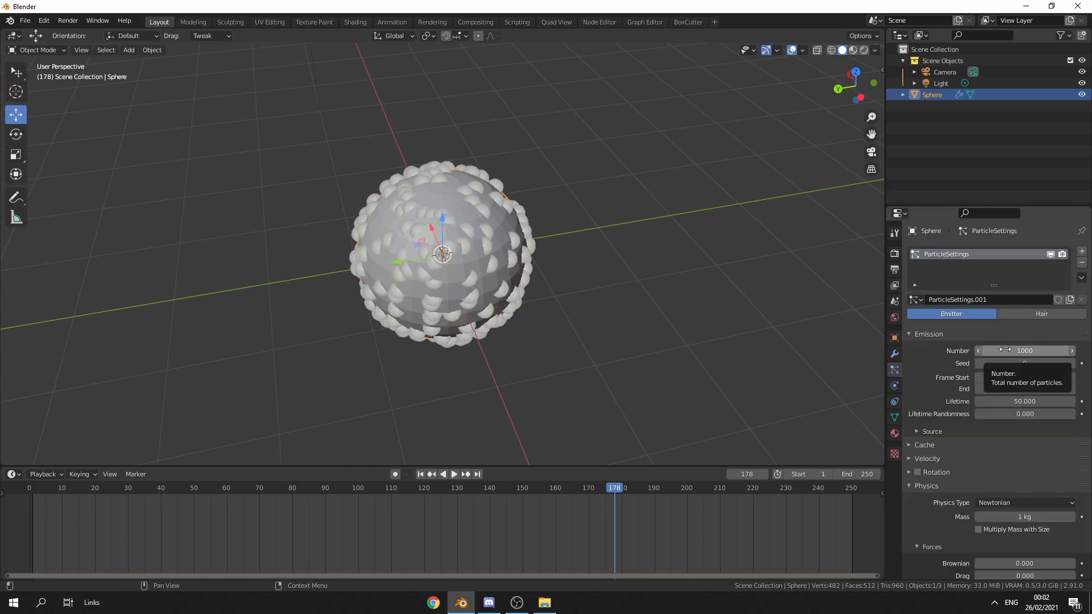
{"action": "left_click", "coordinate": [1024, 351]}
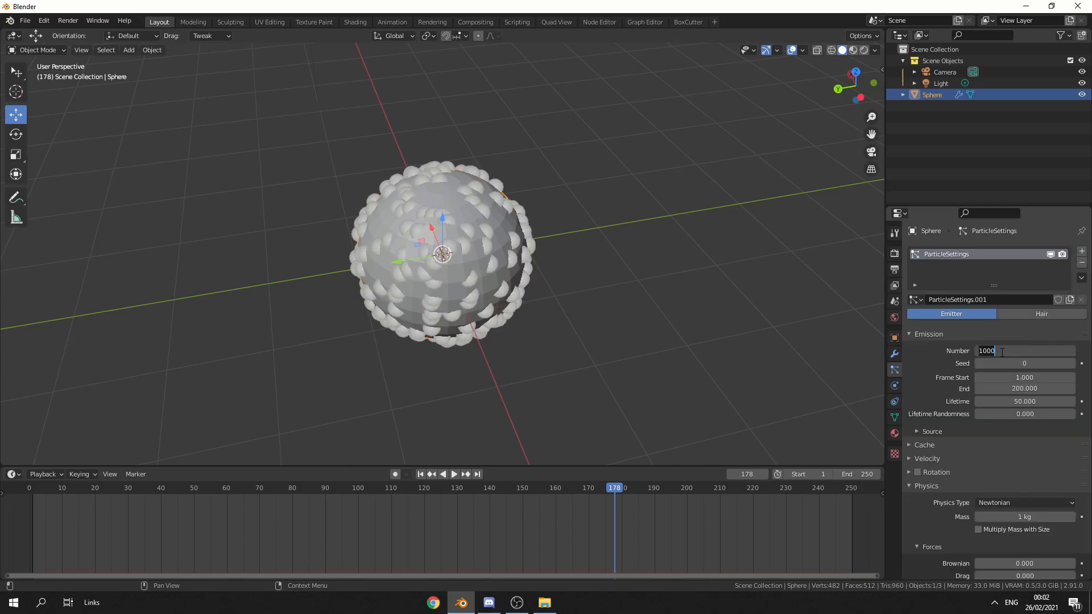
{"action": "type", "text": "30"}
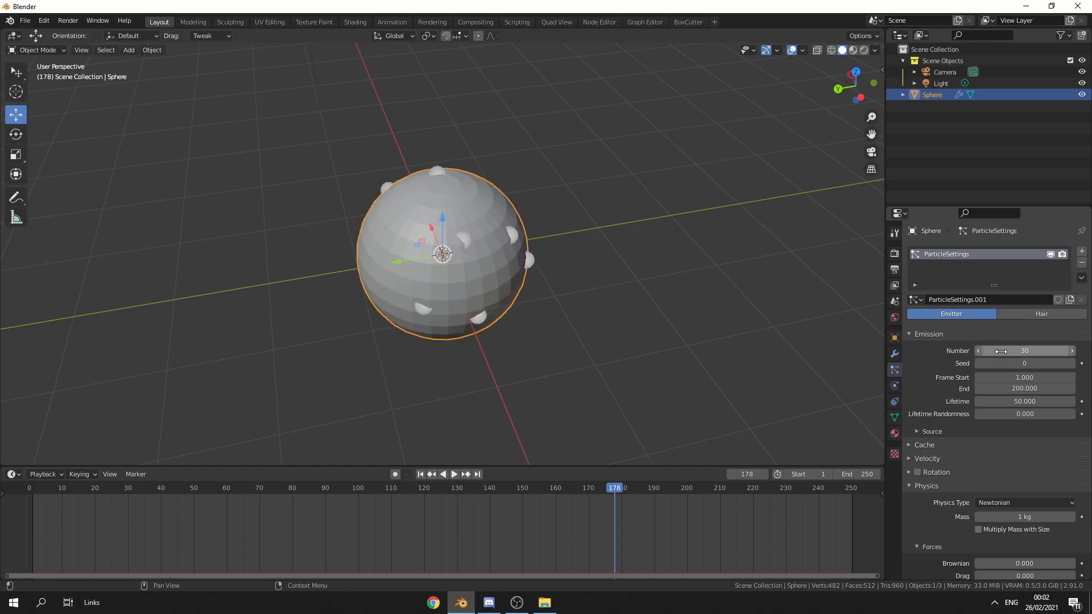
{"action": "mouse_move", "coordinate": [1023, 388]}
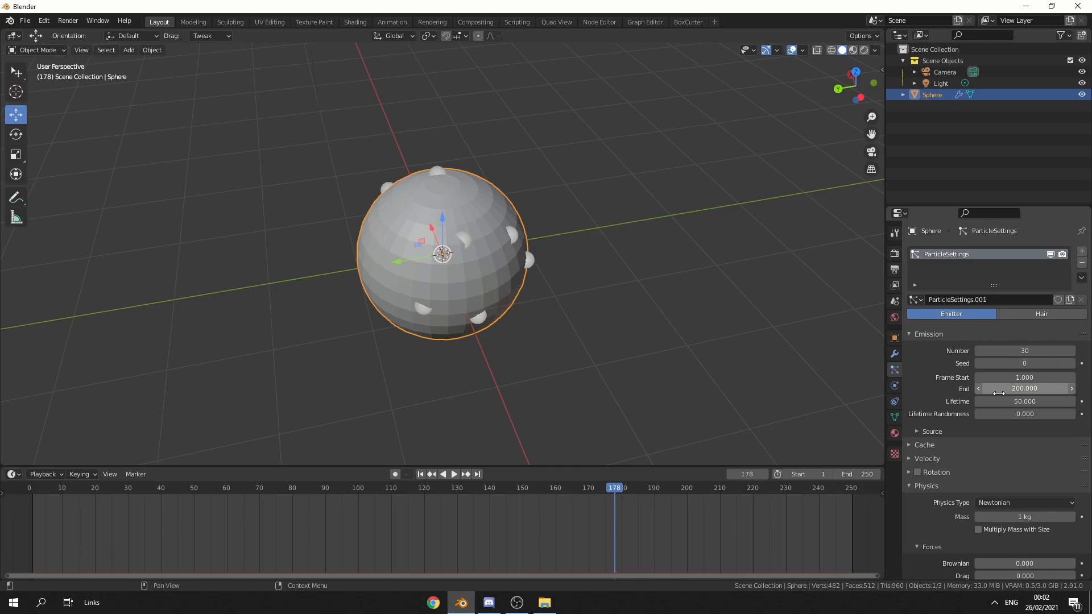
{"action": "left_click", "coordinate": [1023, 388]}
{"action": "type", "text": "1.000"}
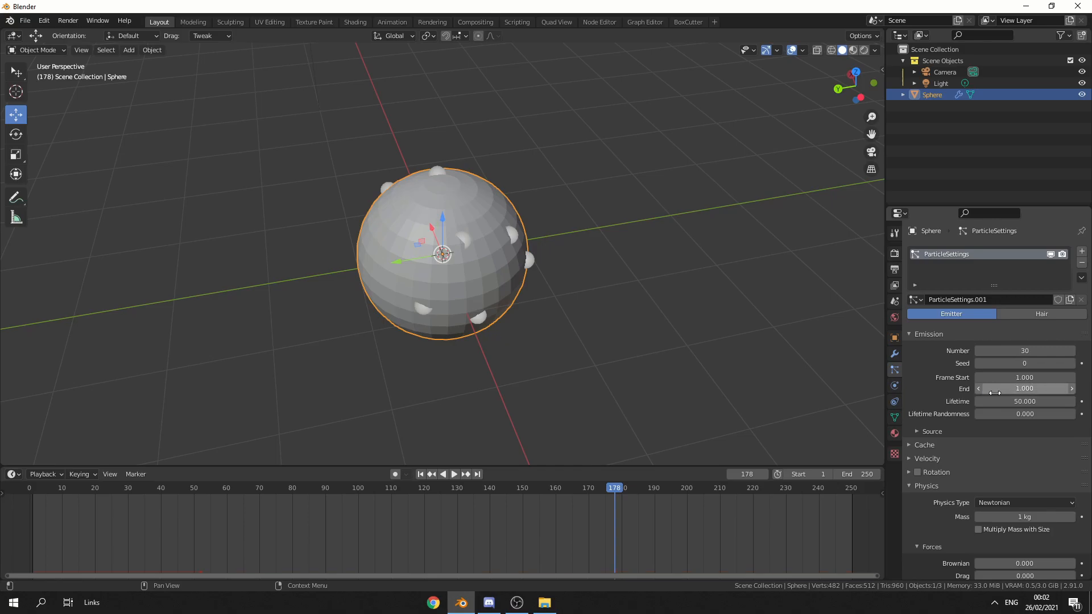
{"action": "double_click", "coordinate": [1024, 401]}
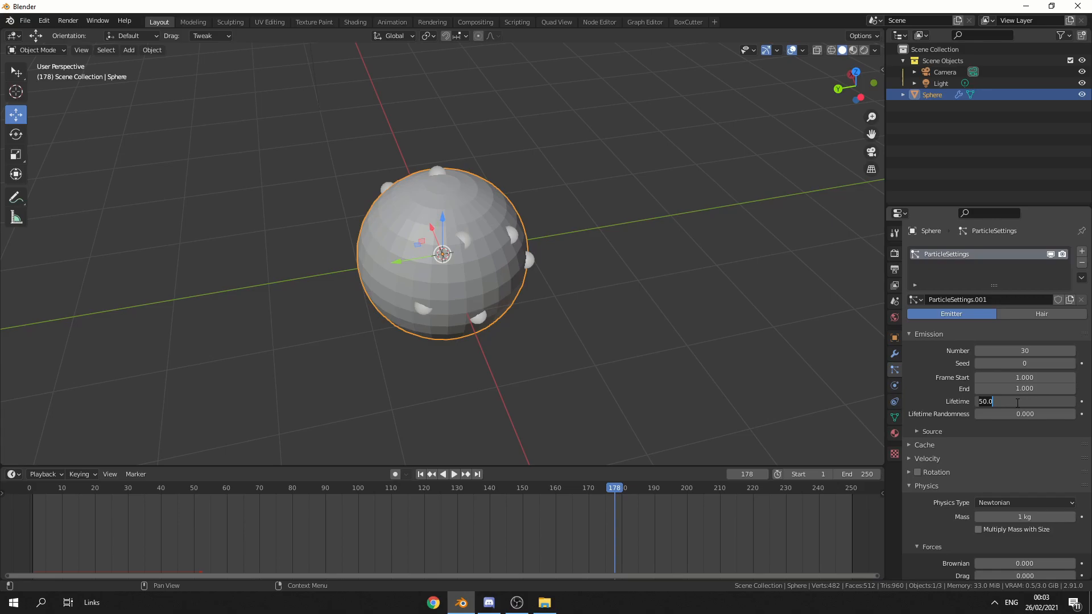
{"action": "type", "text": "250"}
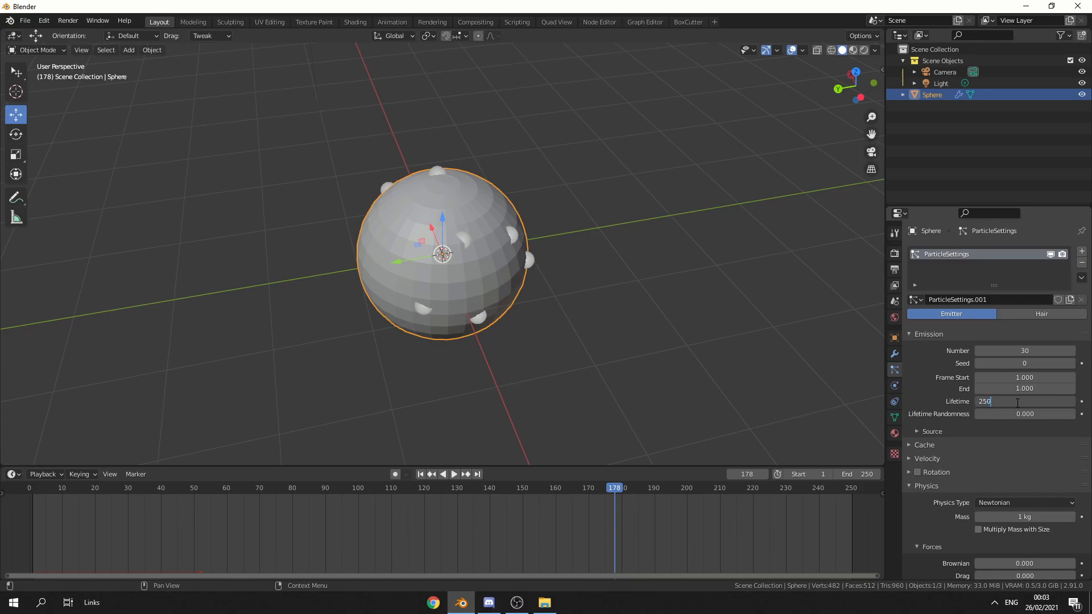
{"action": "key", "text": "Return"}
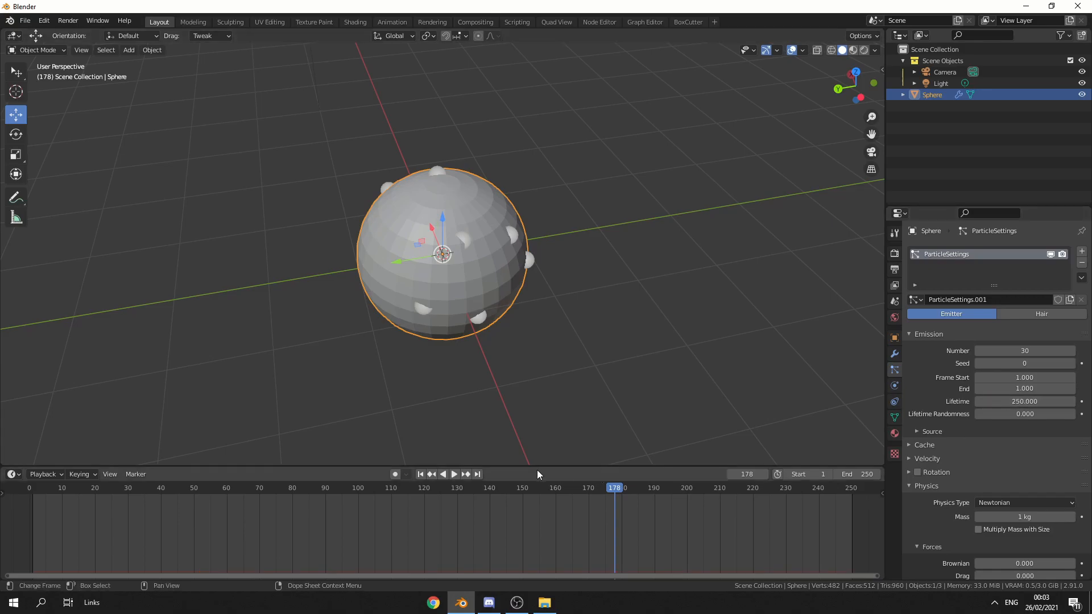
Step: Switch particle physics to Boids and play the animation from frame 1
{"action": "left_click", "coordinate": [420, 474]}
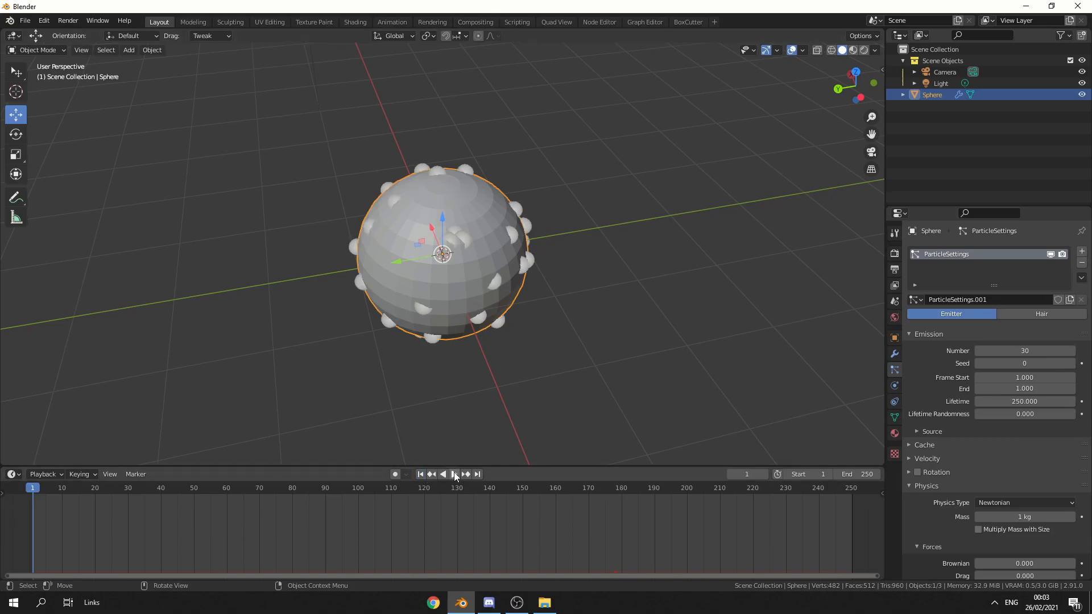
{"action": "left_click", "coordinate": [453, 475]}
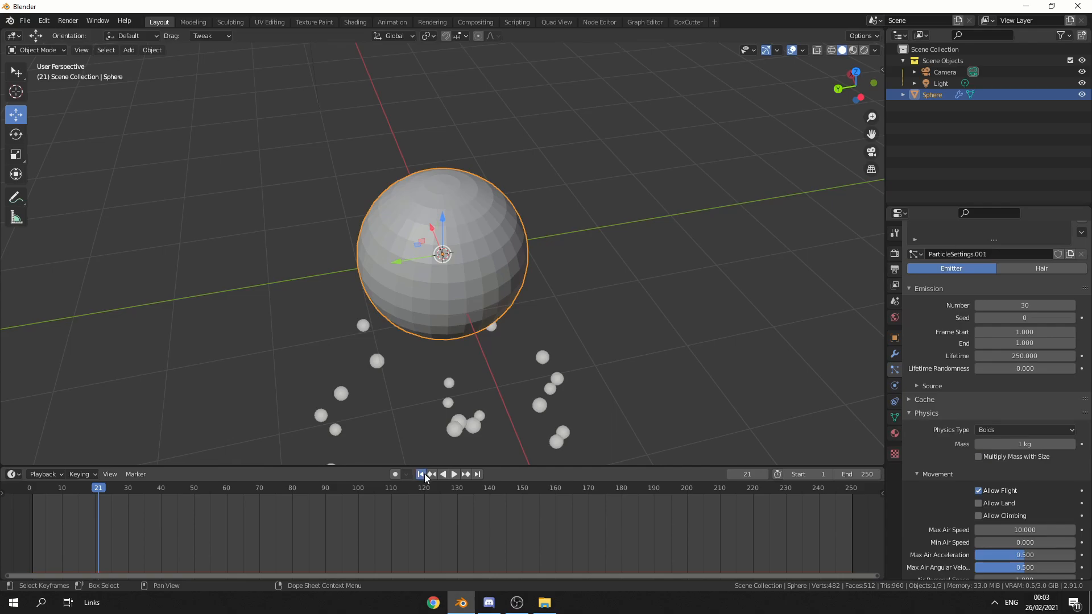
{"action": "left_click", "coordinate": [453, 474]}
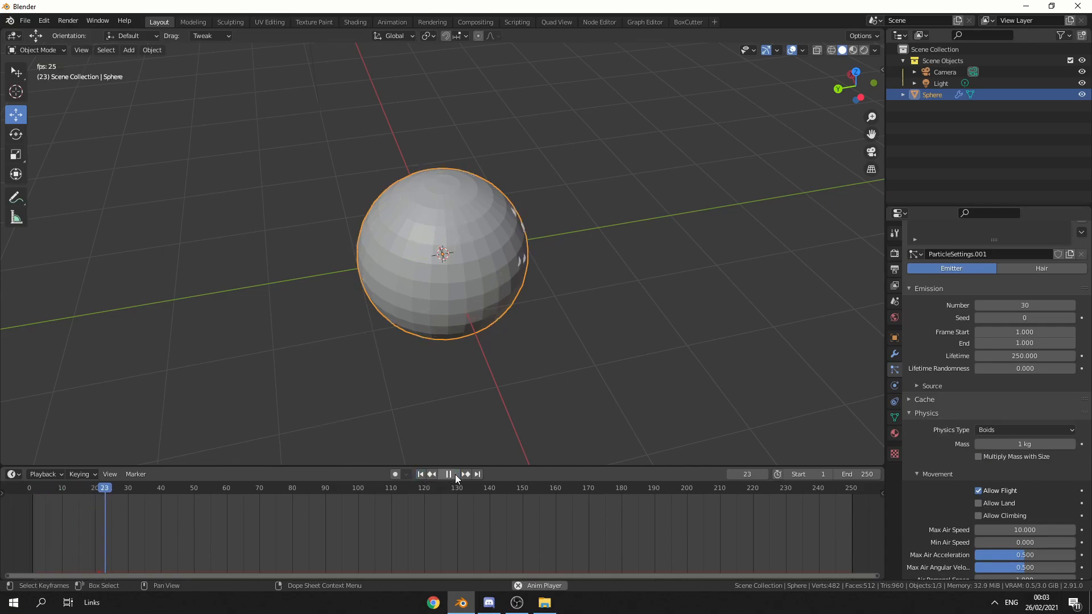
{"action": "left_click", "coordinate": [447, 474]}
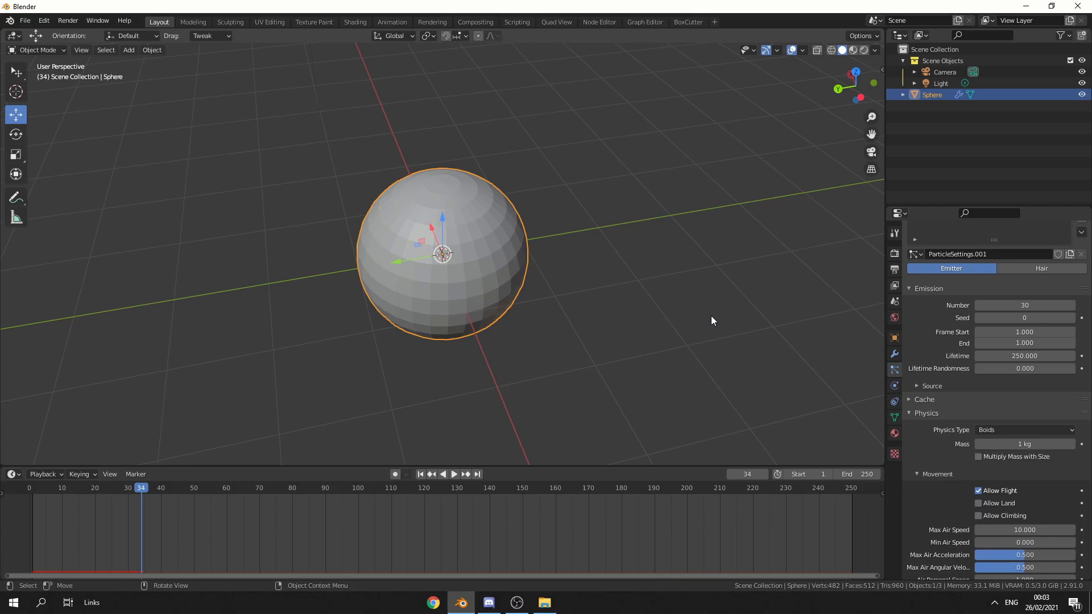
Step: Play the boid simulation and pause around frame 175 to inspect the flock
{"action": "scroll", "scroll_direction": "down", "scroll_amount": 3}
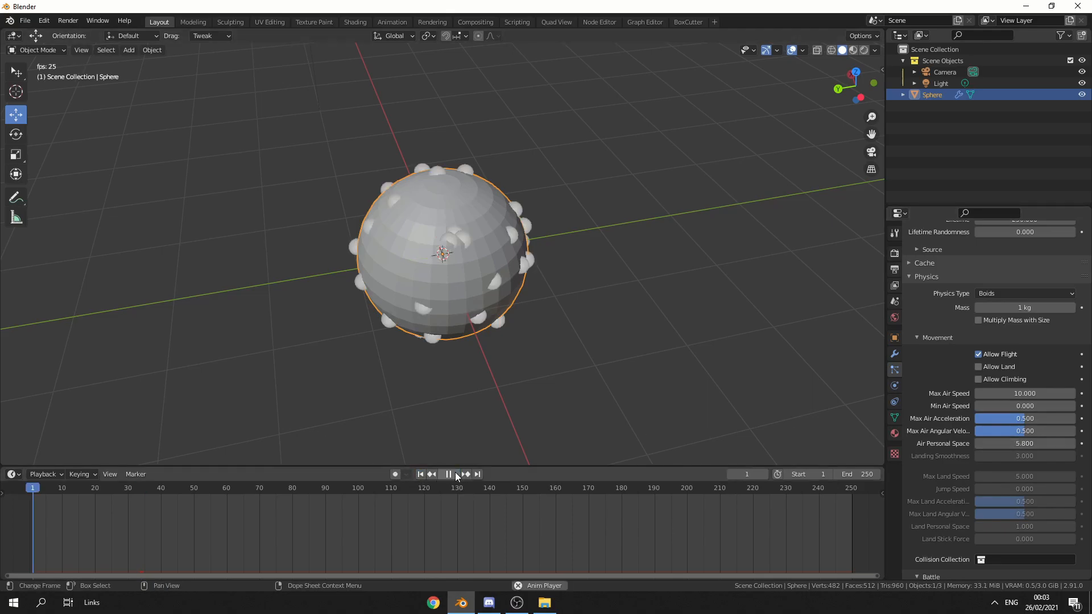
{"action": "left_click", "coordinate": [448, 474]}
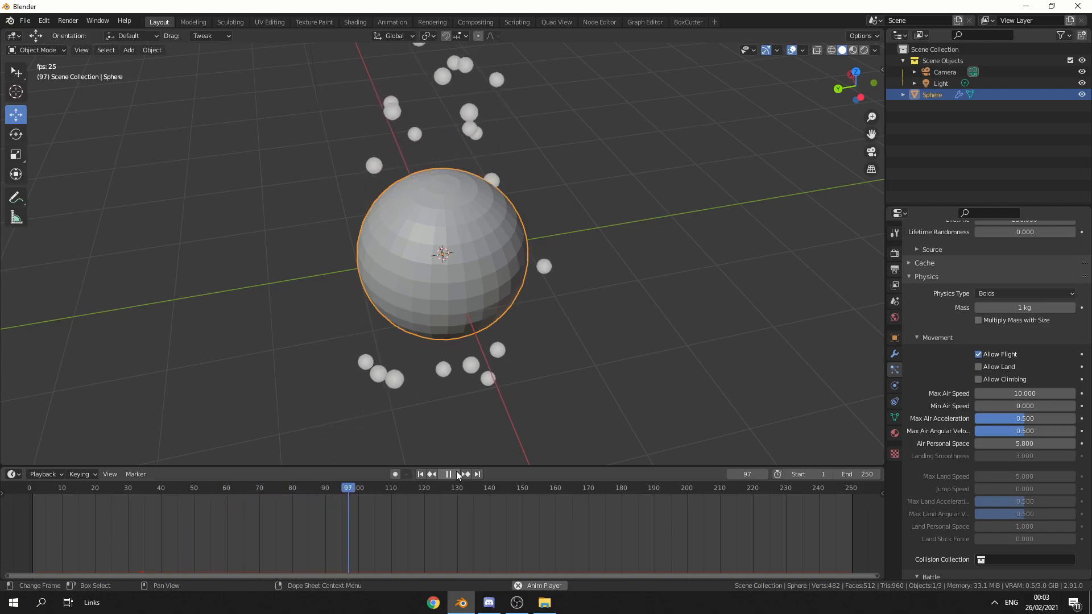
{"action": "left_click", "coordinate": [448, 474]}
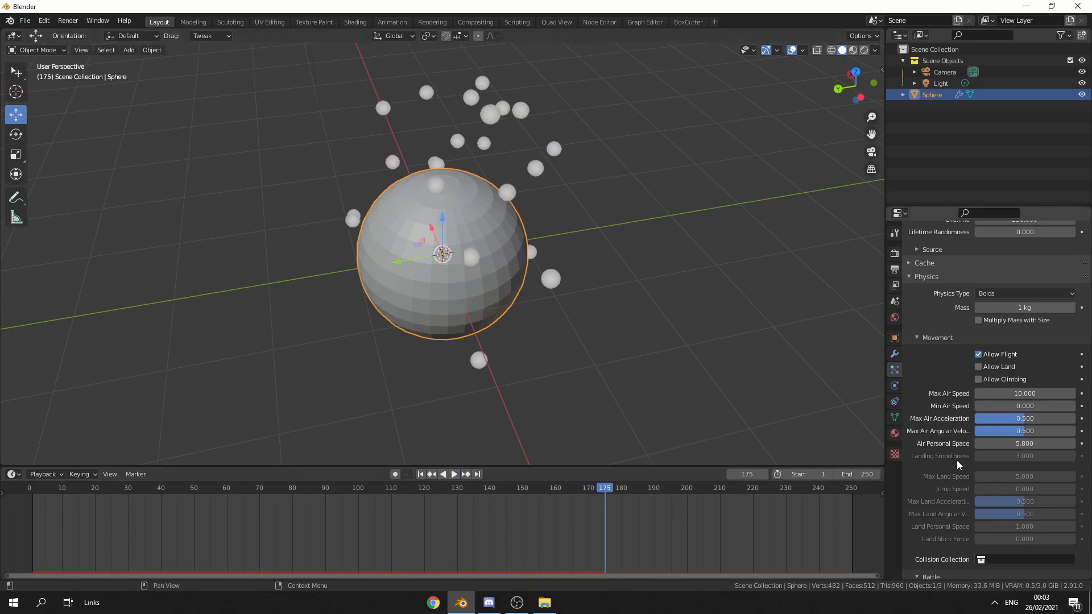
{"action": "mouse_move", "coordinate": [1024, 488]}
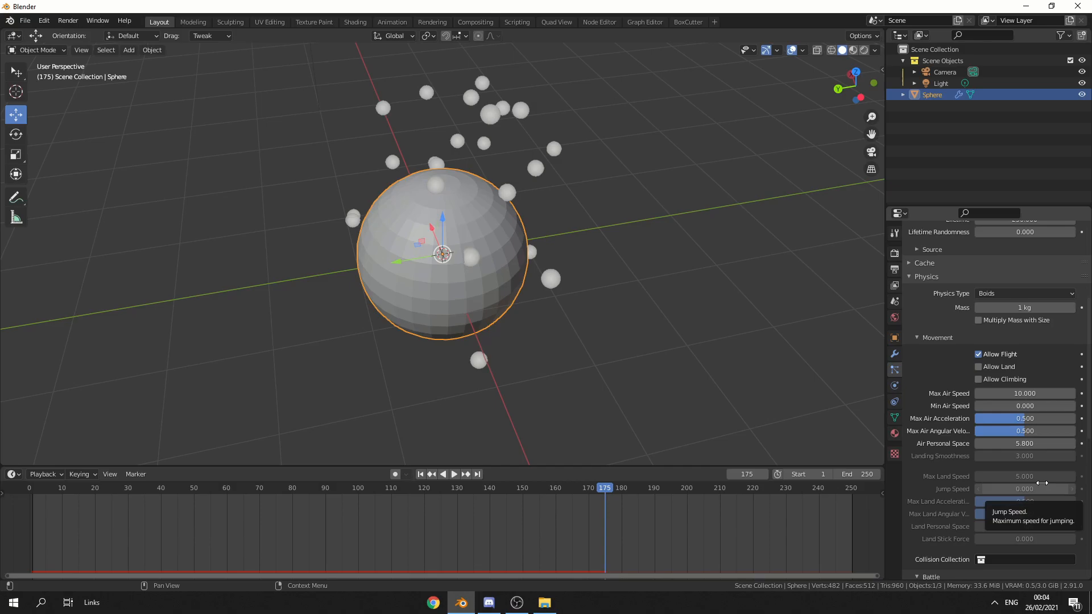
{"action": "mouse_move", "coordinate": [1035, 476]}
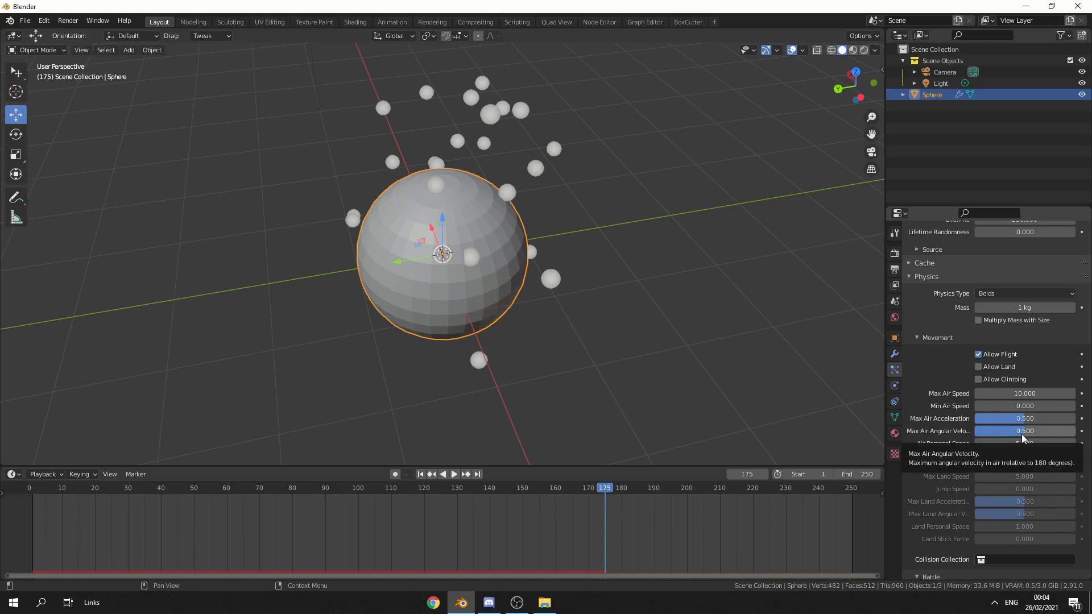
Step: Drag boid Battle Aggression up to 5.0 and replay the flock drifting upward
{"action": "scroll", "scroll_direction": "down", "scroll_amount": 3}
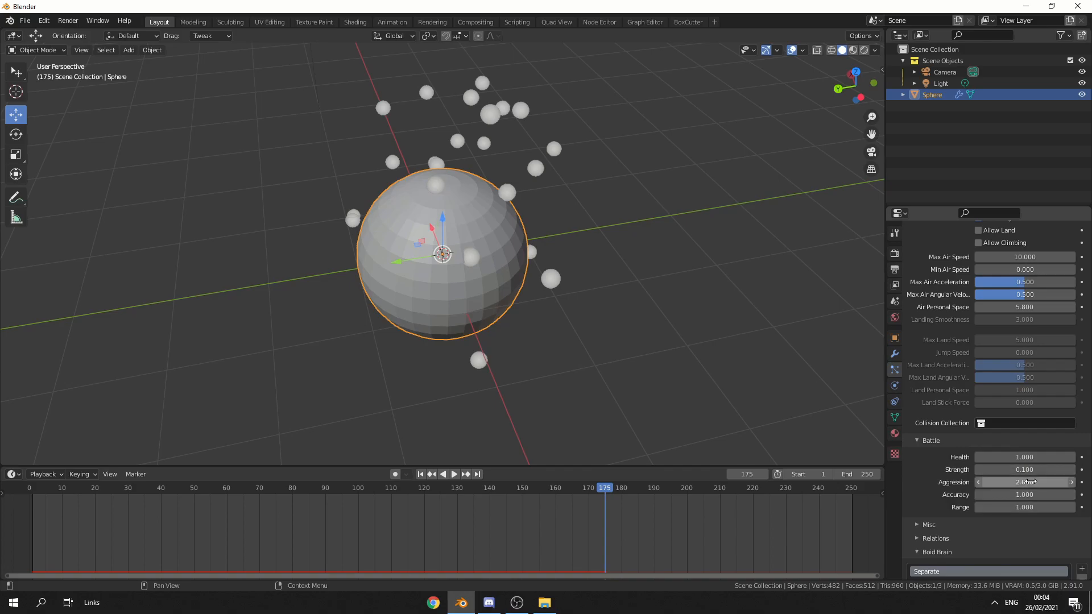
{"action": "left_click_drag", "start_coordinate": [1009, 482], "coordinate": [1058, 481]}
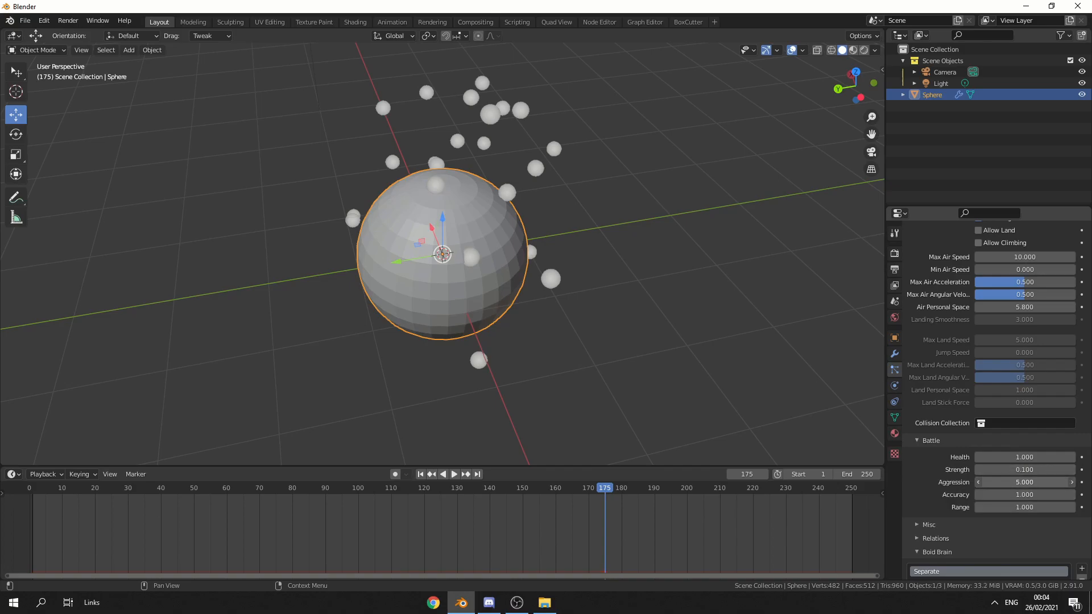
{"action": "left_click", "coordinate": [453, 474]}
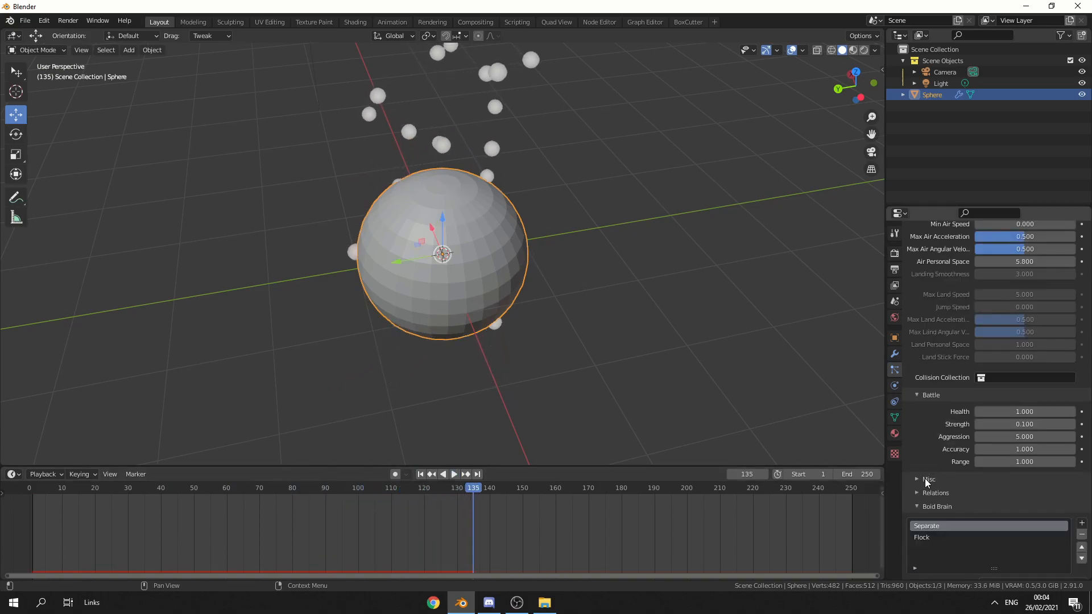
{"action": "left_click", "coordinate": [928, 479]}
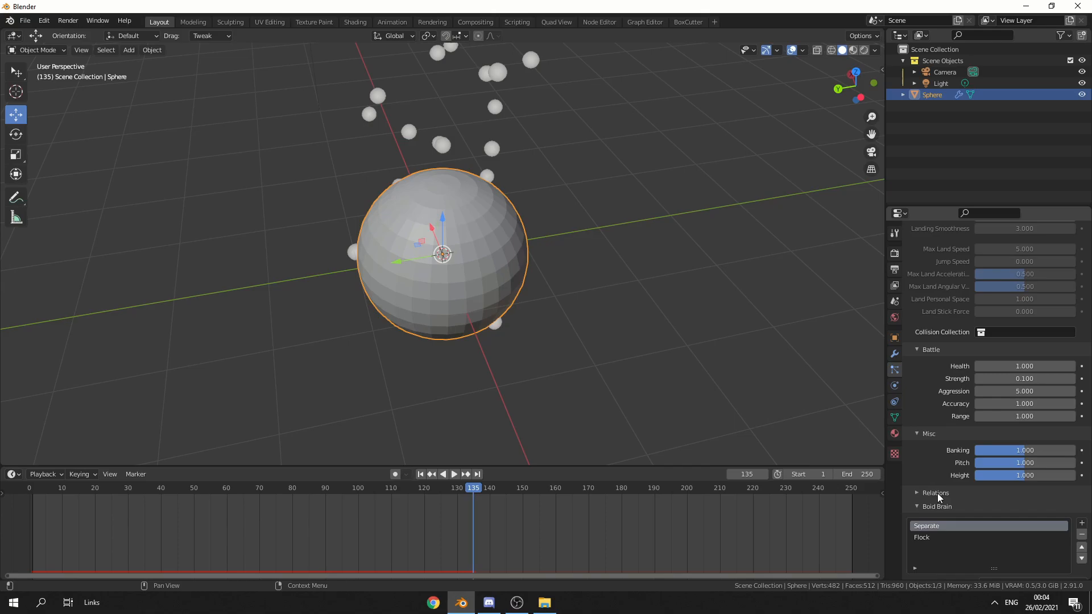
{"action": "scroll", "scroll_direction": "down", "scroll_amount": 3}
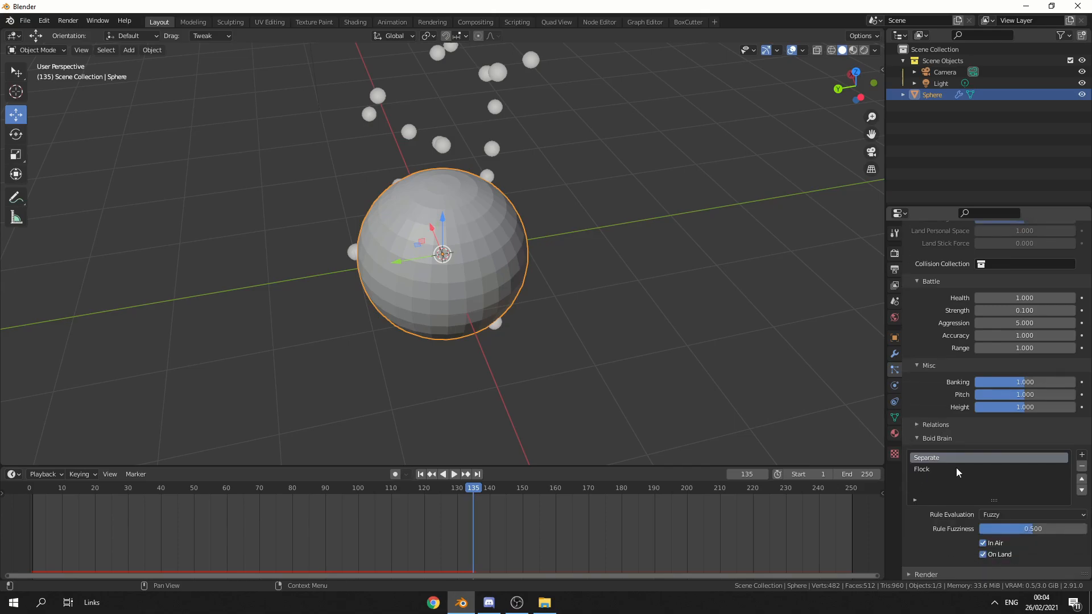
Step: Add a Fight rule to the boid brain and replay the simulation
{"action": "left_click", "coordinate": [1081, 454]}
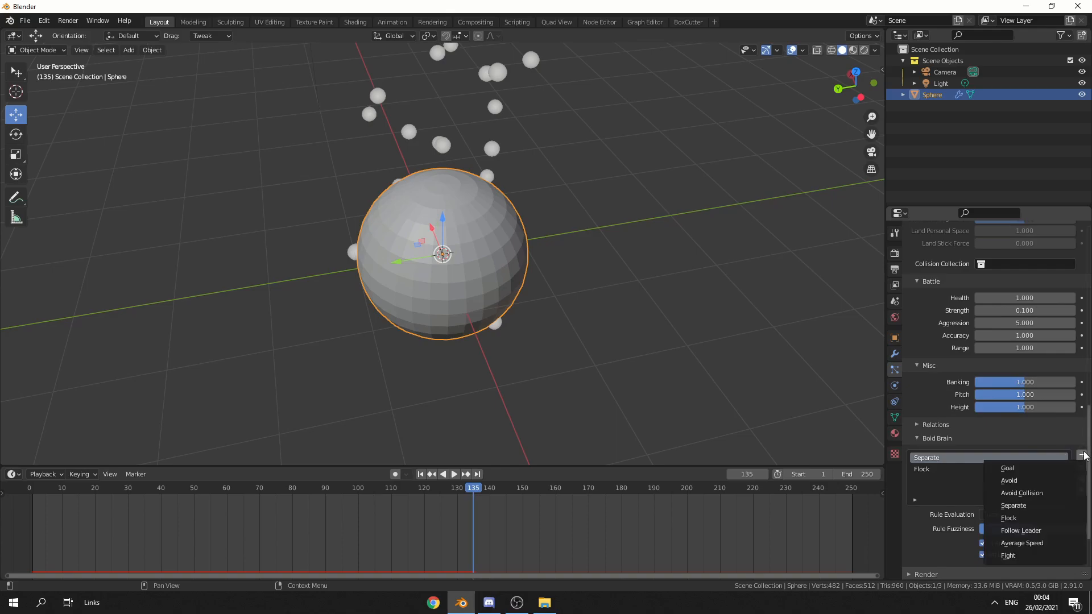
{"action": "left_click", "coordinate": [1007, 555]}
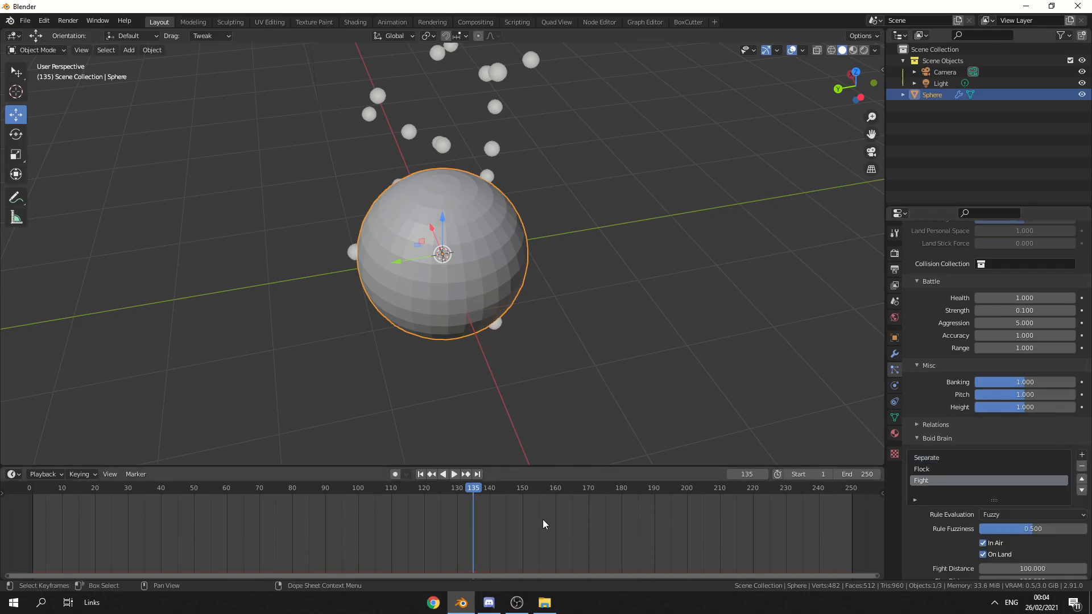
{"action": "left_click", "coordinate": [454, 474]}
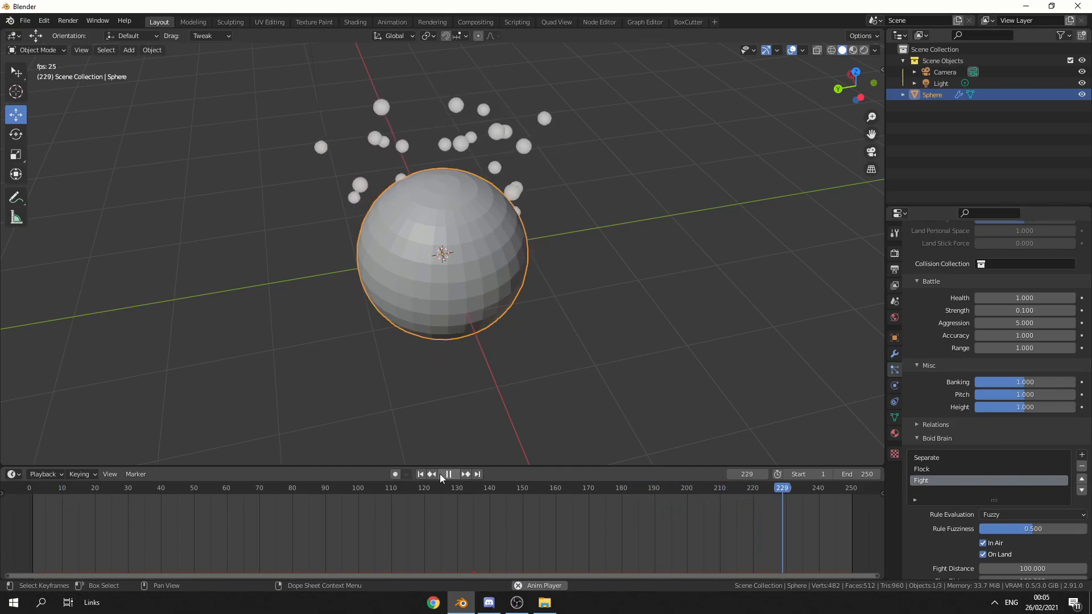
{"action": "left_click", "coordinate": [446, 474]}
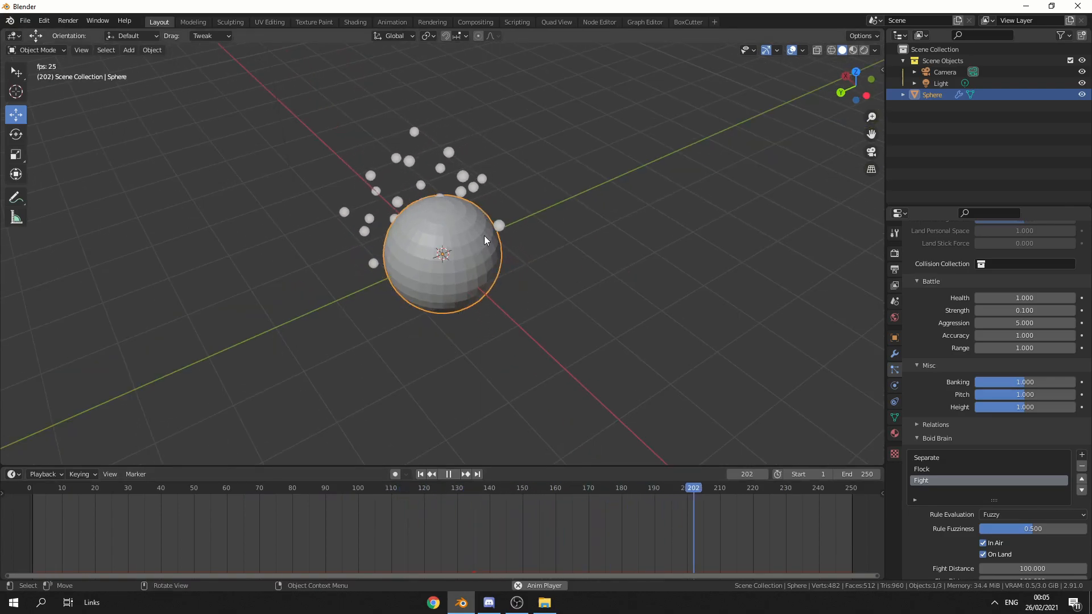
Step: Add a Ball metaball (Mball) at the 3D cursor over the sphere
{"action": "left_click", "coordinate": [129, 49]}
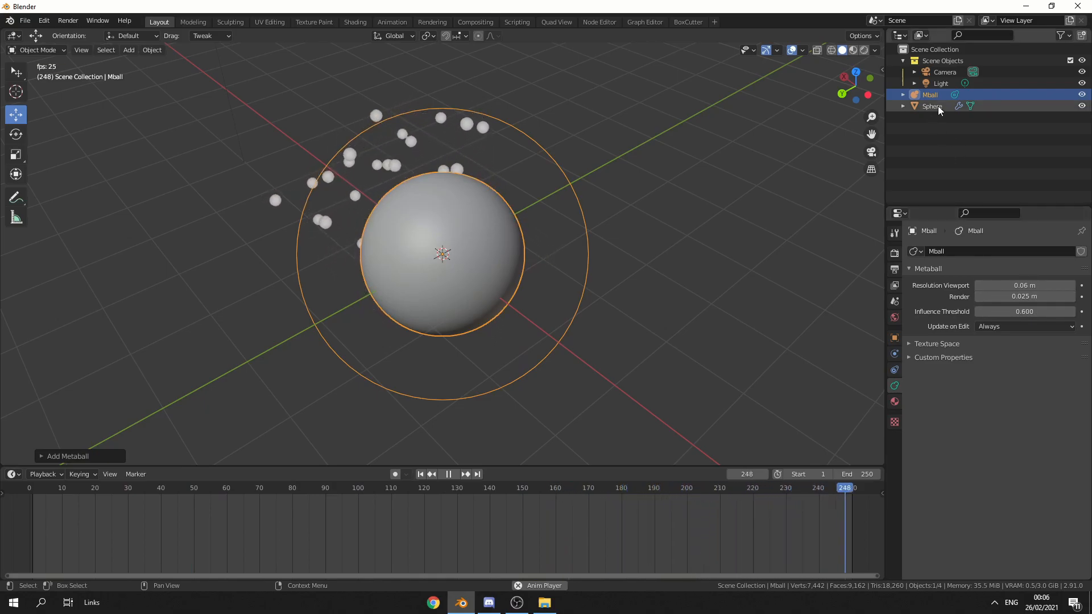
Step: Render the Sphere's particles as Mball instances at scale 0.14, randomness 0.229
{"action": "left_click", "coordinate": [931, 106]}
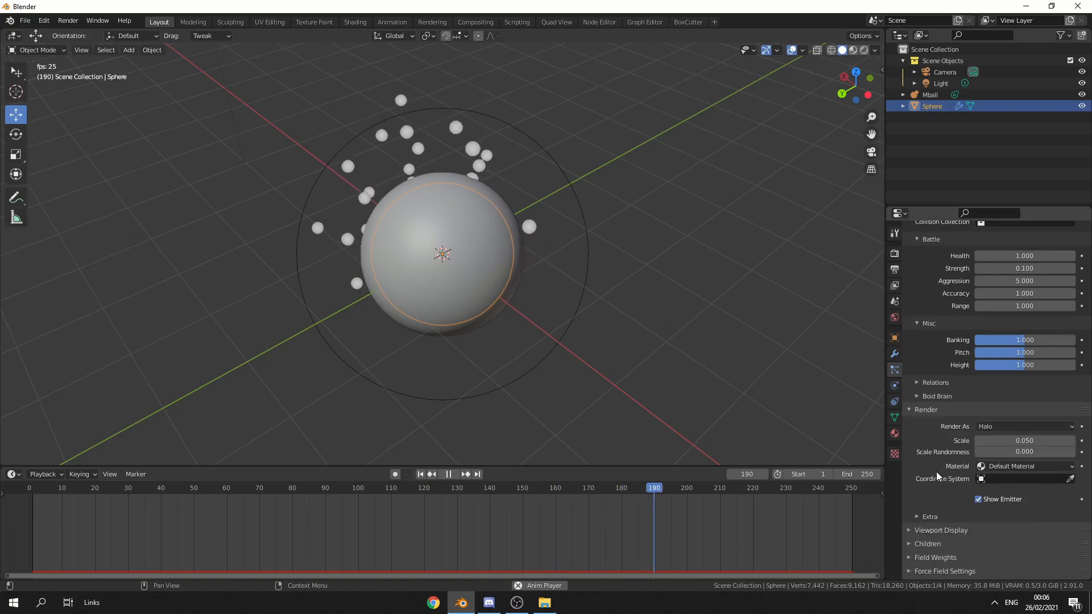
{"action": "left_click", "coordinate": [1023, 426]}
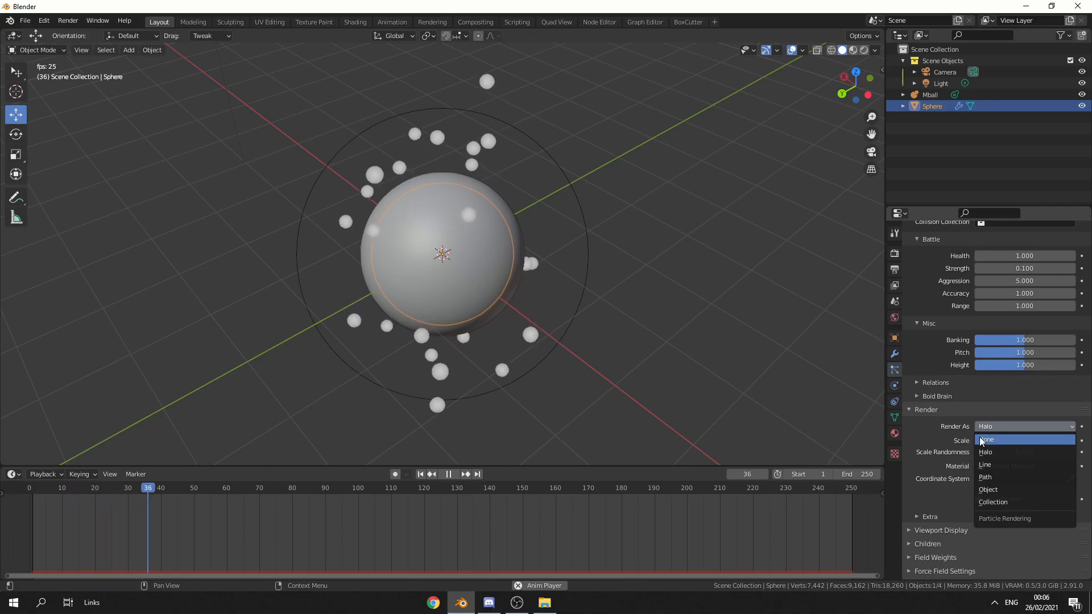
{"action": "left_click", "coordinate": [987, 489]}
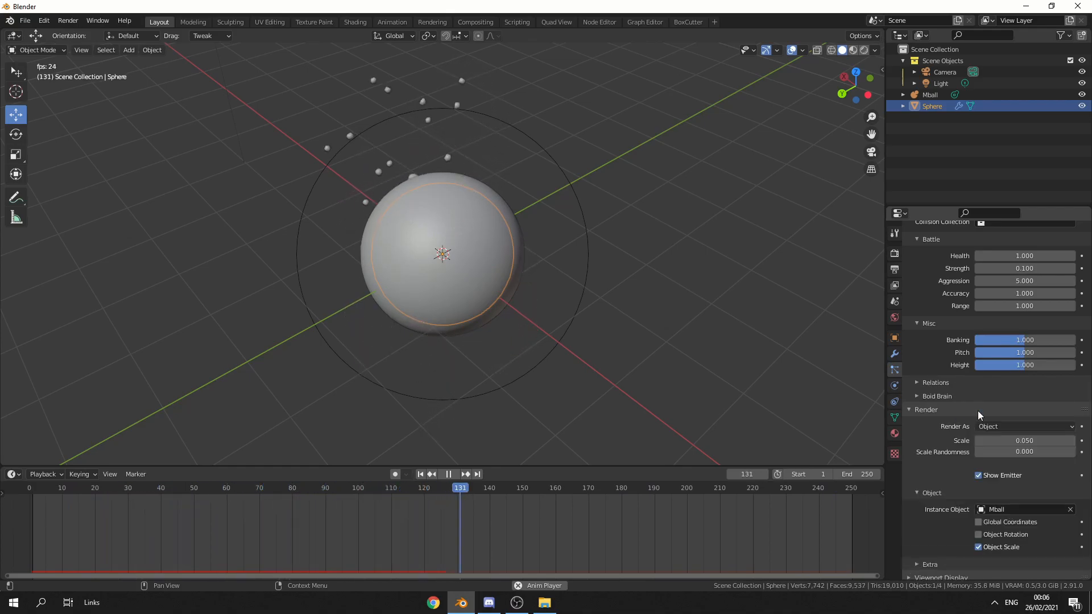
{"action": "left_click", "coordinate": [450, 474]}
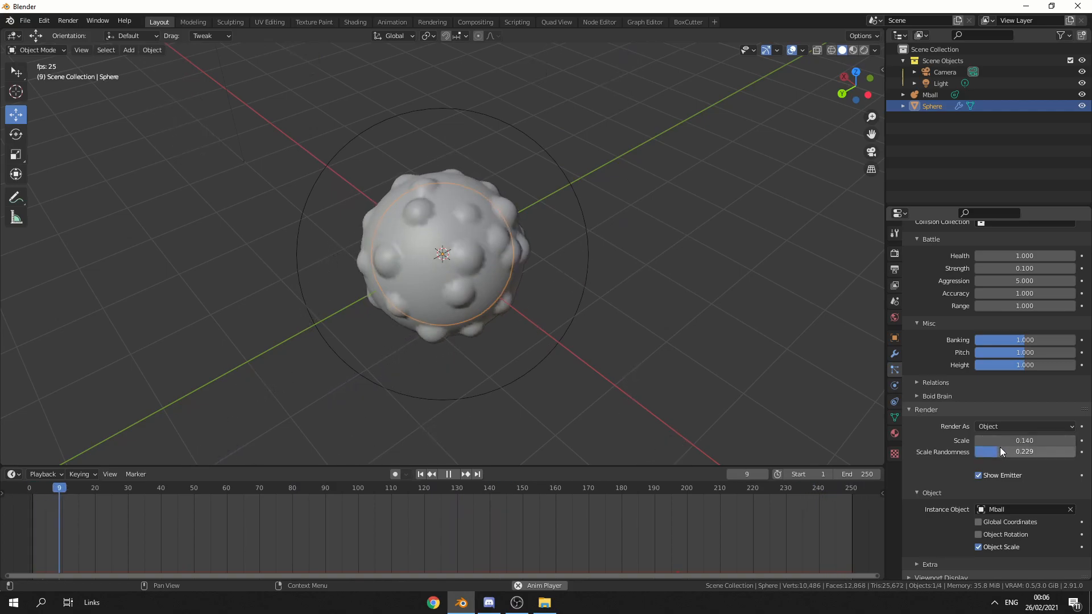
{"action": "left_click", "coordinate": [448, 474]}
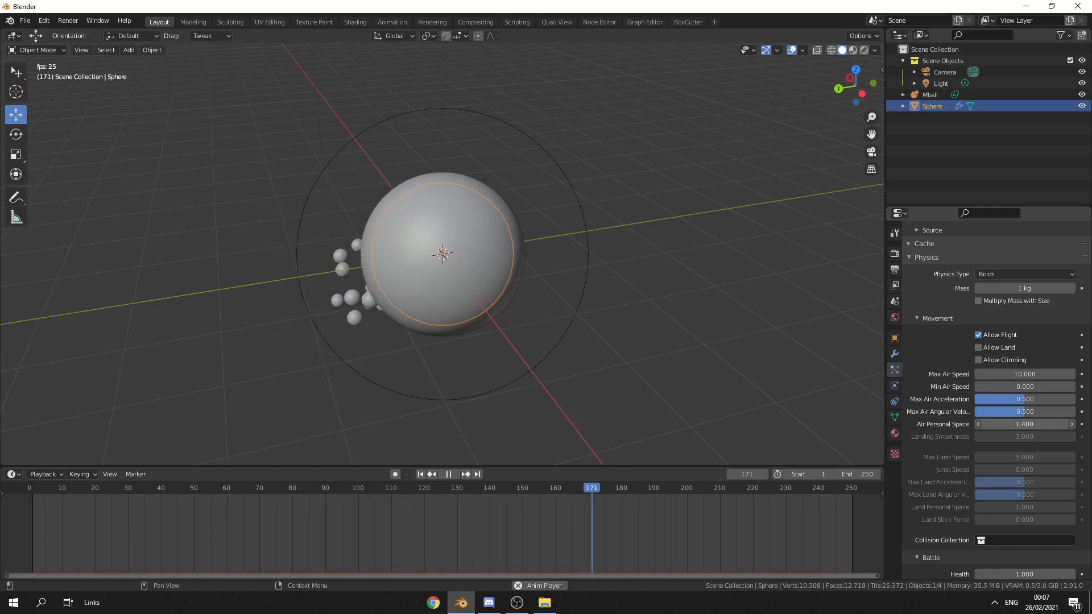
Step: Set boid Air Personal Space to 1.4, then rewind and replay the particles
{"action": "left_click", "coordinate": [421, 474]}
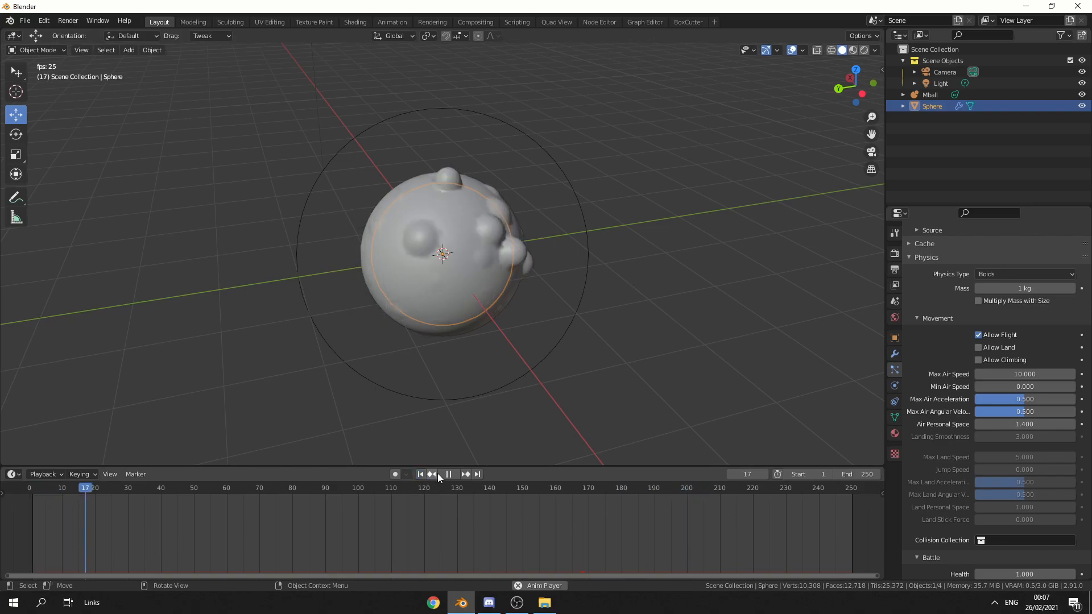
{"action": "left_click", "coordinate": [447, 475]}
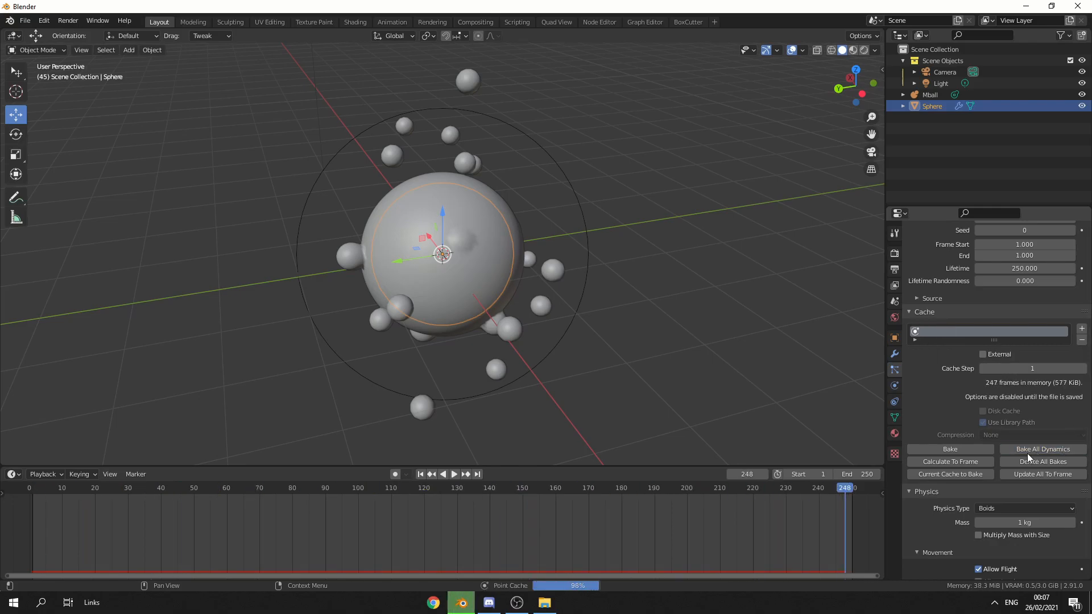
Step: Bake the boid particle cache and play back all 250 cached frames
{"action": "left_click", "coordinate": [454, 474]}
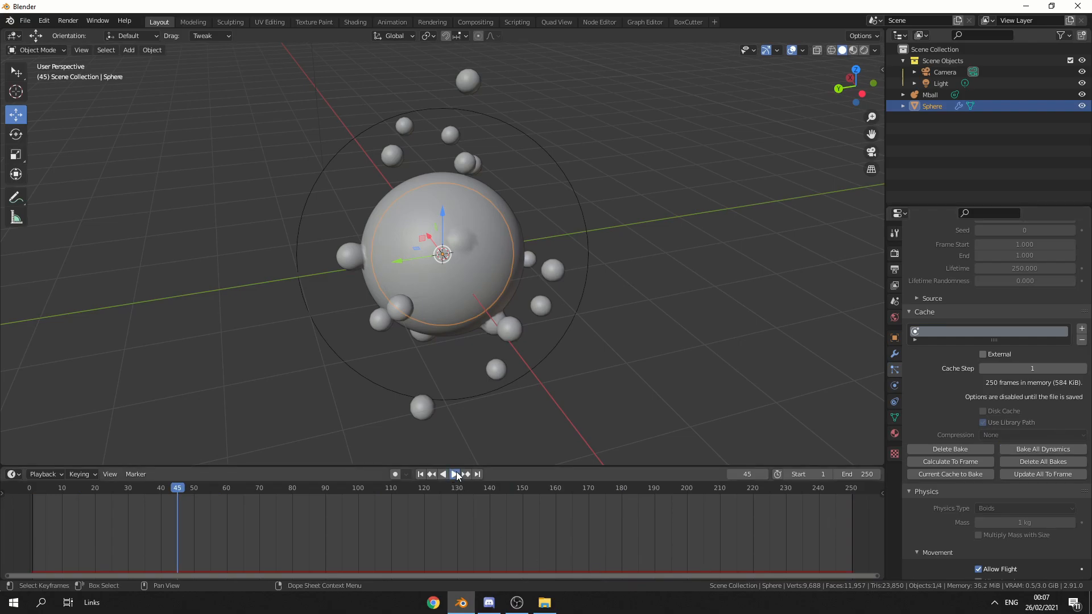
{"action": "left_click", "coordinate": [453, 475]}
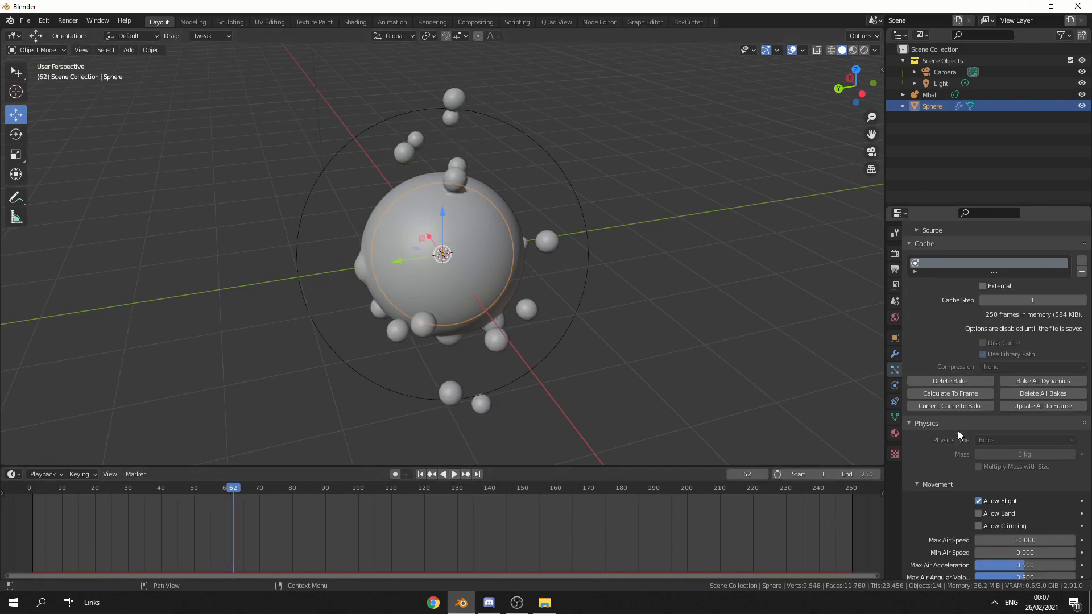
{"action": "scroll", "scroll_direction": "down", "scroll_amount": 3}
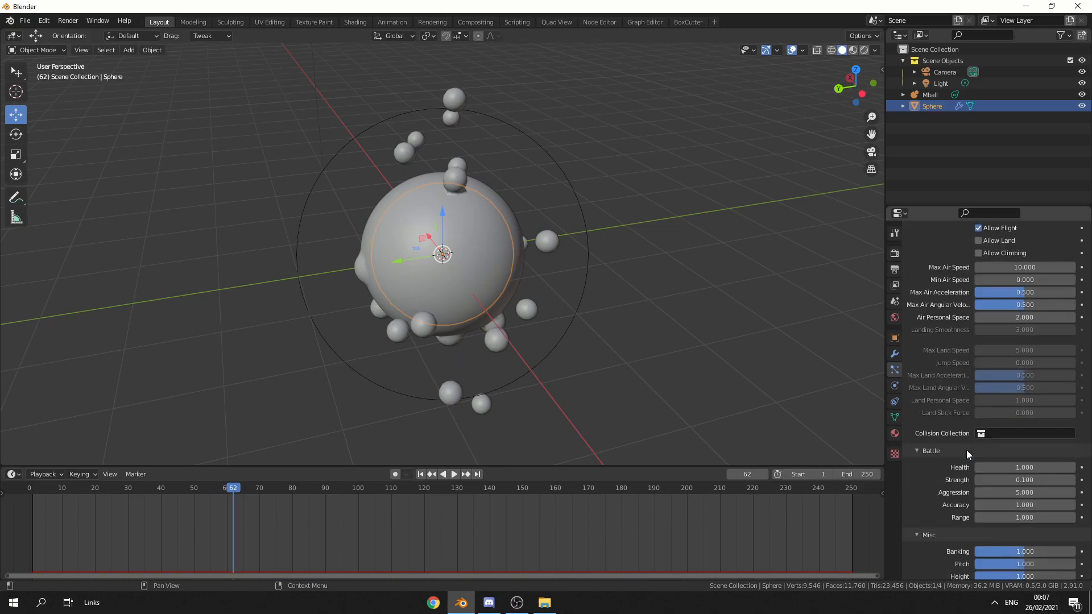
{"action": "scroll", "scroll_direction": "down", "scroll_amount": 3}
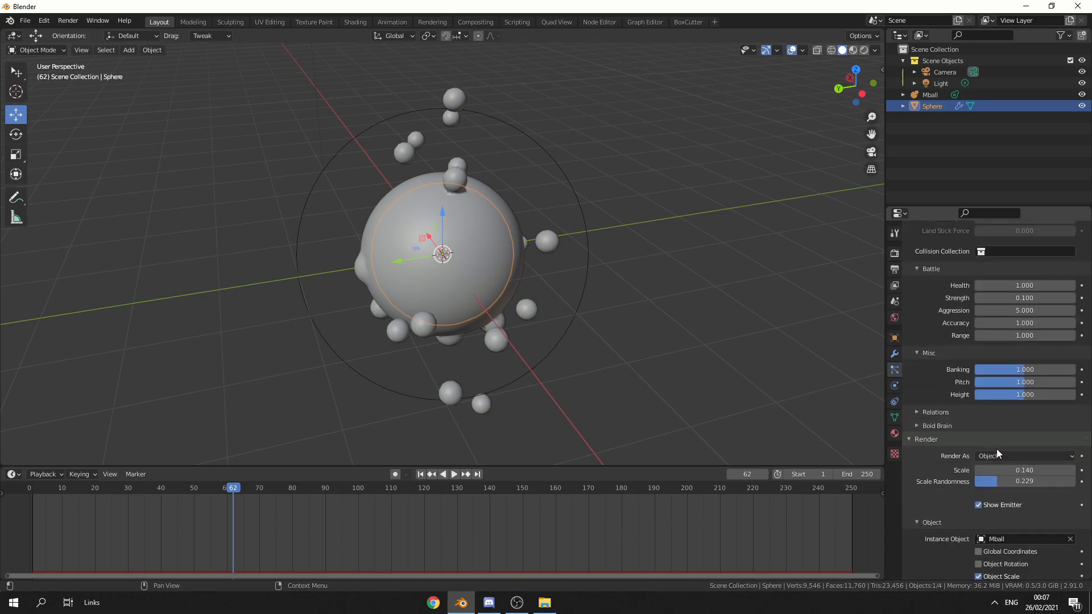
Step: Keyframe particle Scale at 0.14 on frame 1 and 0.26 on frame 50, then scrub to preview
{"action": "left_click", "coordinate": [193, 487]}
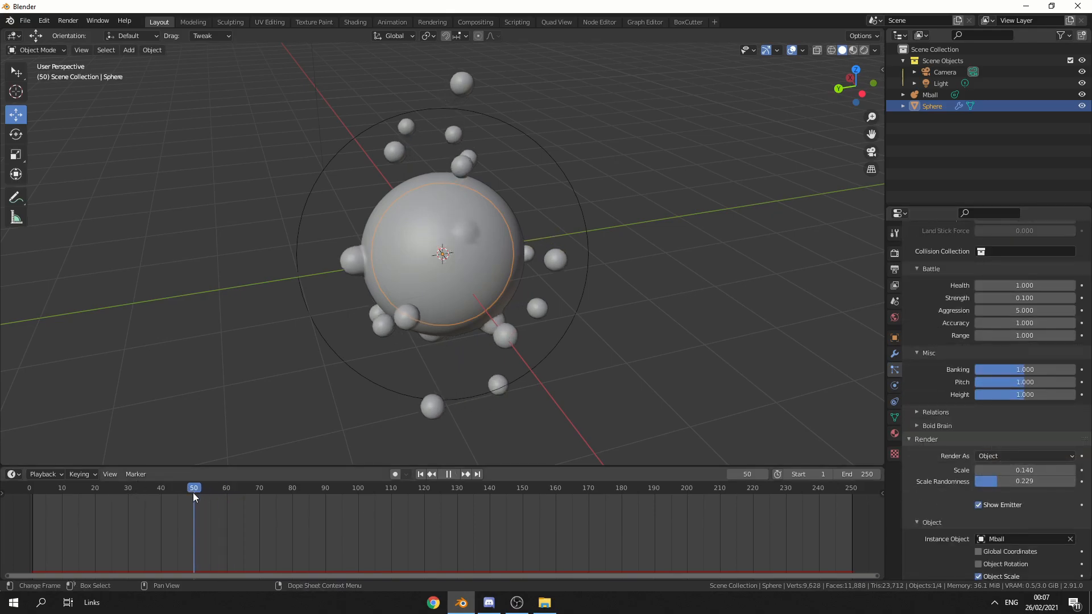
{"action": "left_click", "coordinate": [32, 487]}
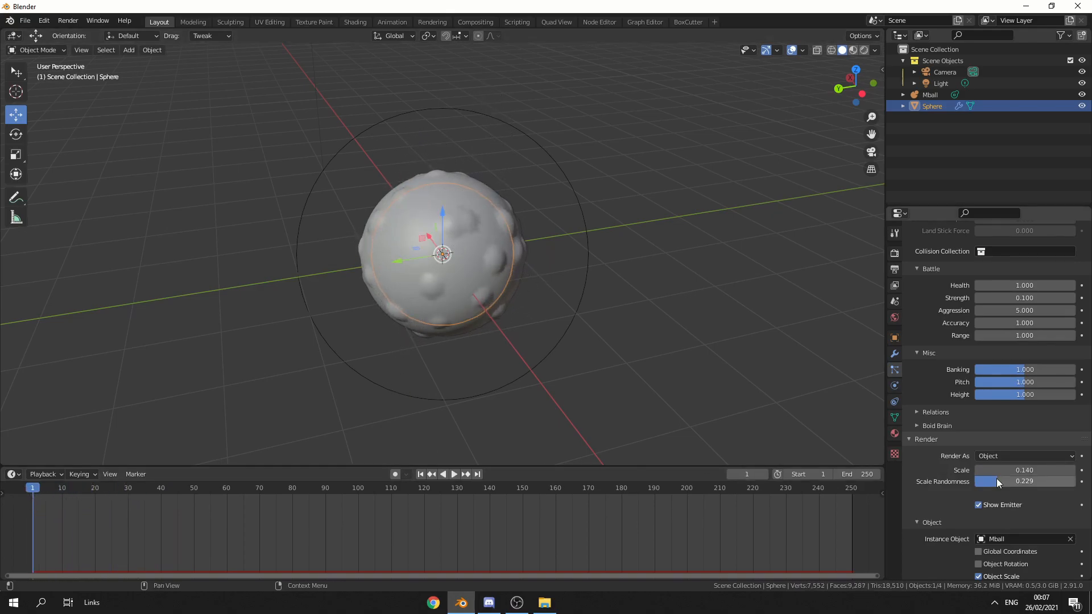
{"action": "left_click", "coordinate": [1024, 470]}
{"action": "type", "text": "0.260"}
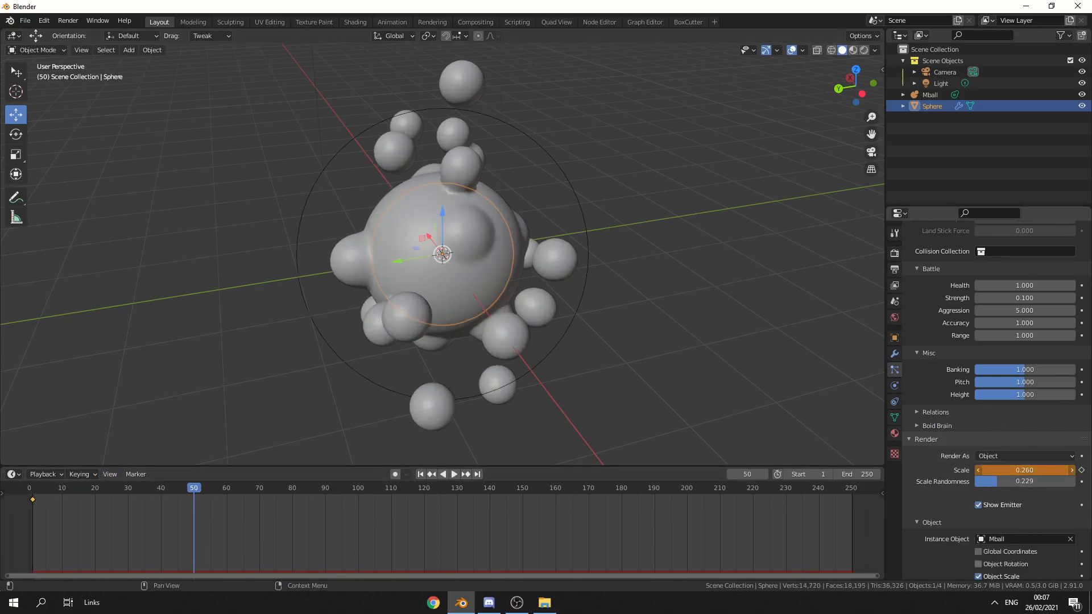
{"action": "right_click", "coordinate": [1024, 470]}
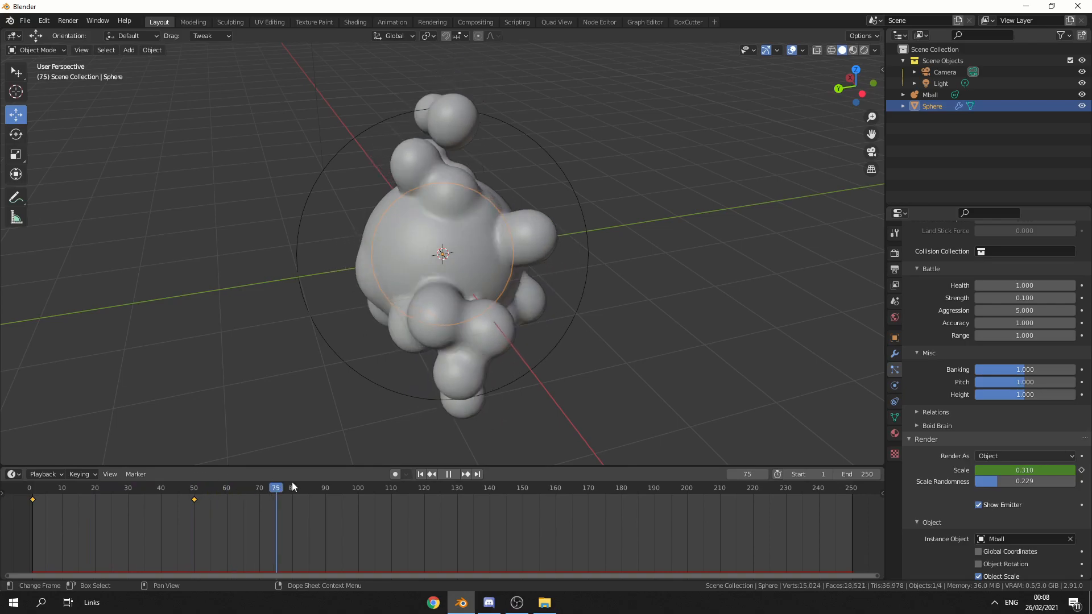
{"action": "left_click", "coordinate": [614, 487]}
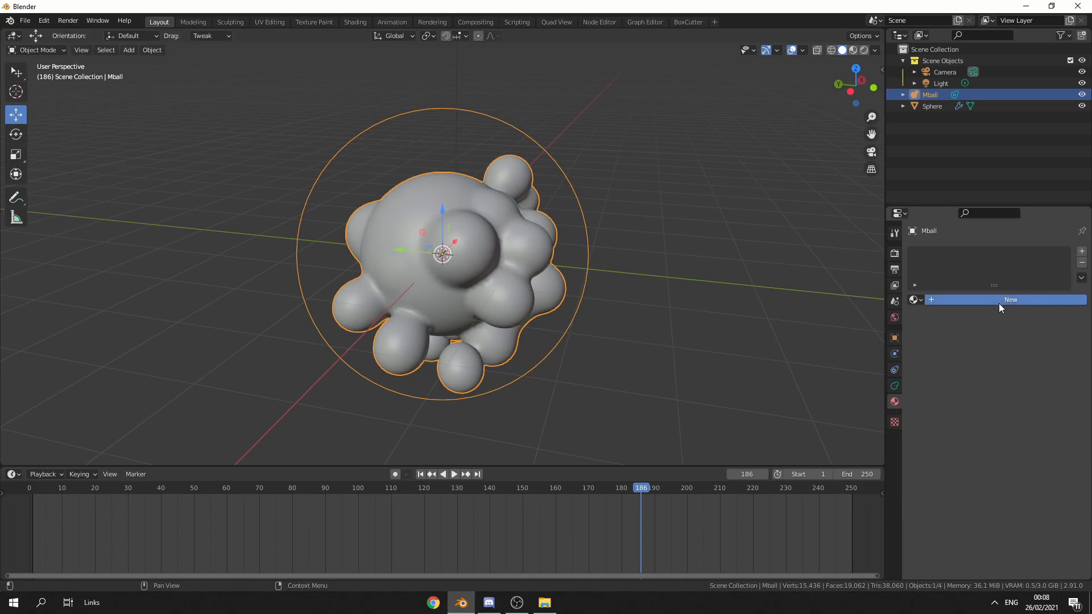
Step: Give the metaball a new material with orange subsurface colour and raised subsurface, viewed in Rendered shading
{"action": "left_click", "coordinate": [1010, 299]}
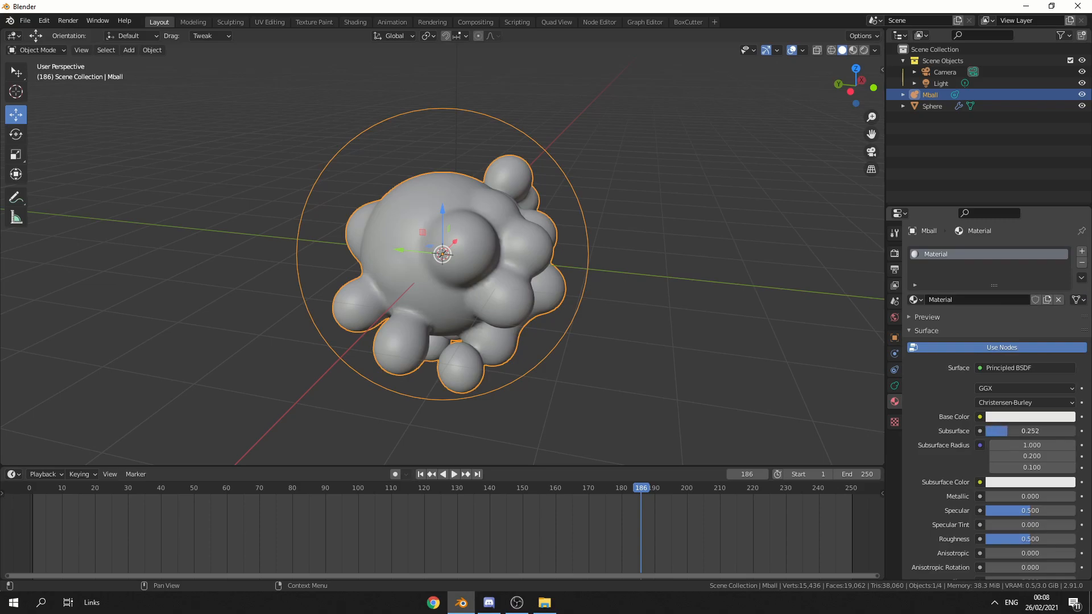
{"action": "left_click", "coordinate": [863, 49]}
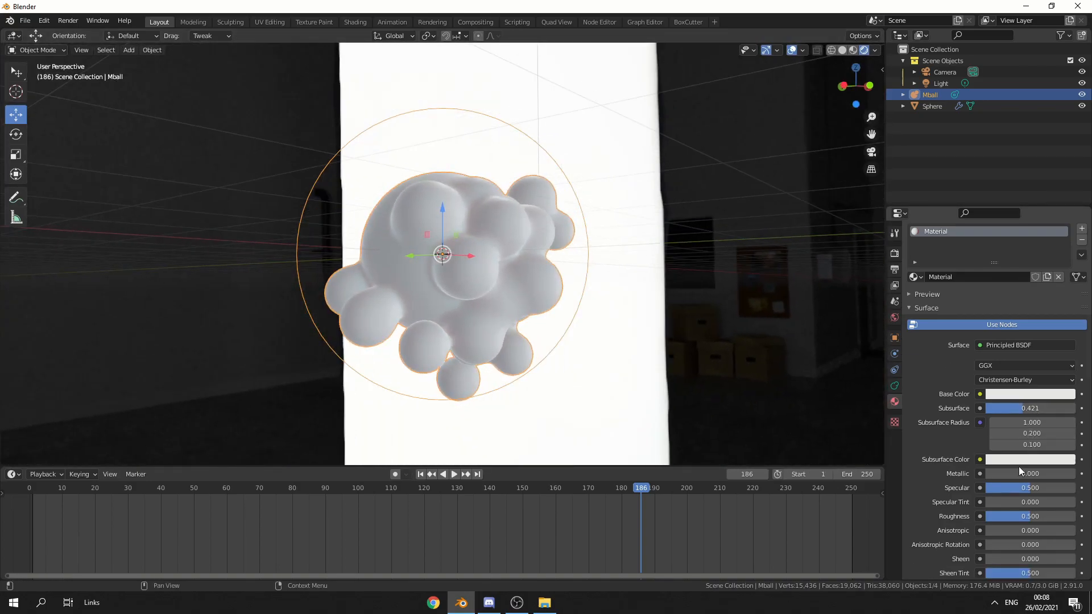
{"action": "left_click", "coordinate": [1028, 459]}
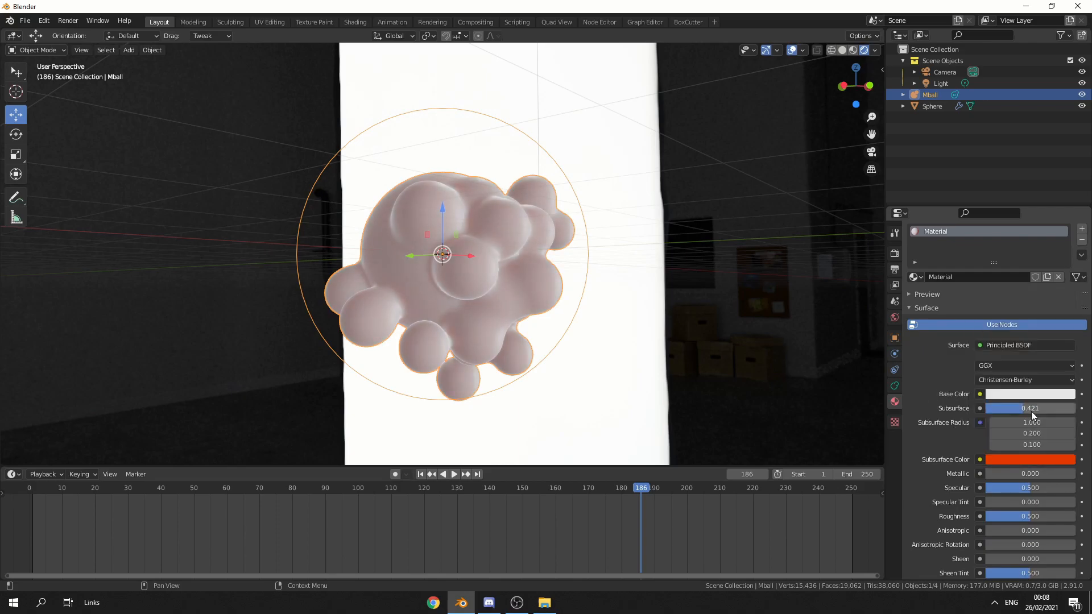
{"action": "left_click_drag", "start_coordinate": [1002, 408], "coordinate": [1037, 408]}
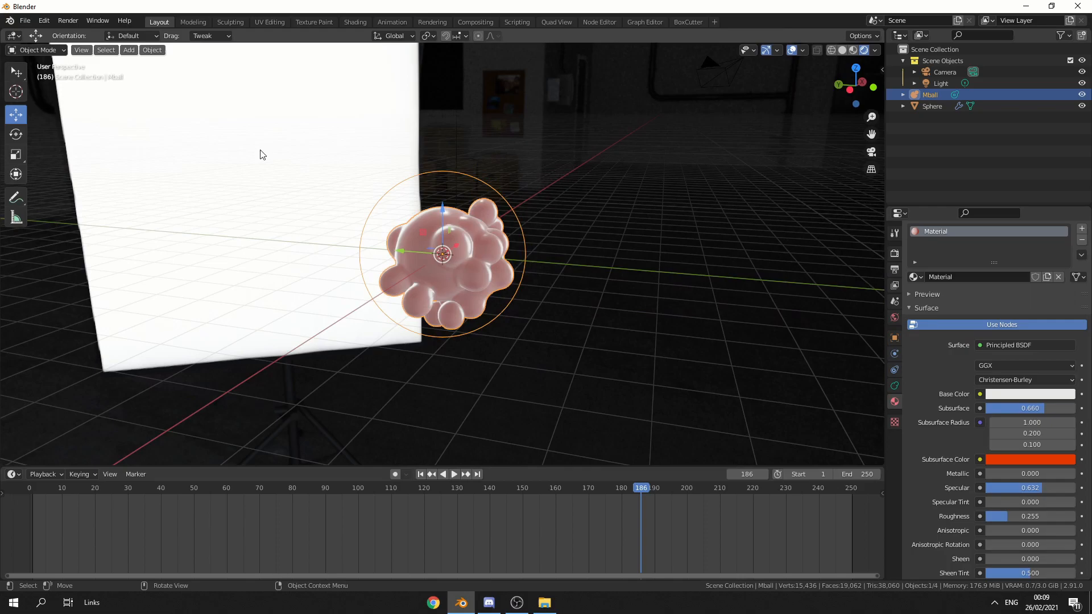
Step: Add a mesh plane and scale it up as a large backdrop behind the cluster
{"action": "left_click", "coordinate": [128, 49]}
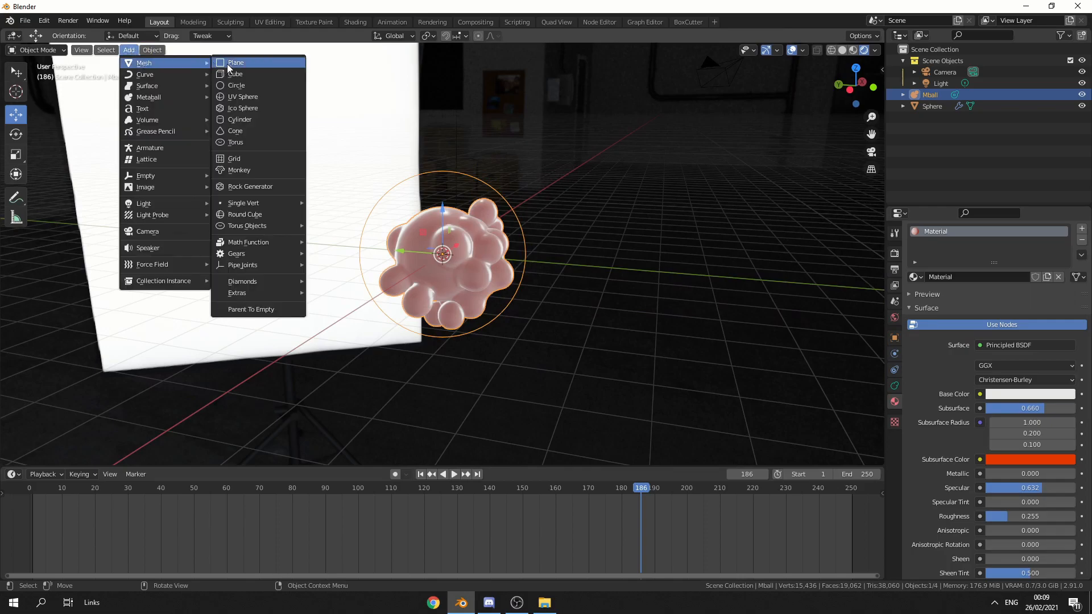
{"action": "left_click", "coordinate": [236, 62]}
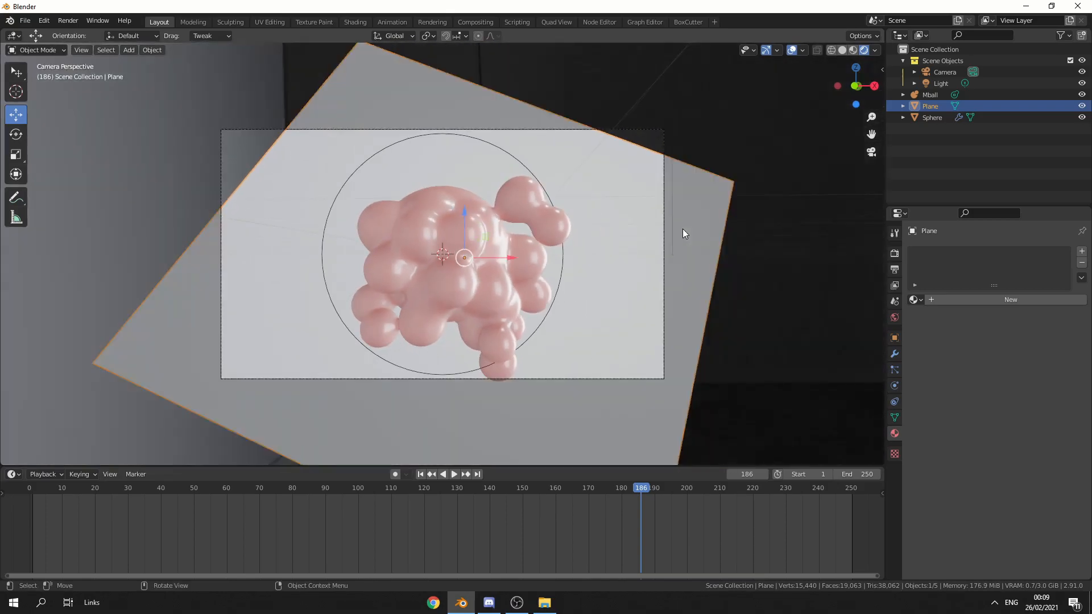
{"action": "key", "text": "s"}
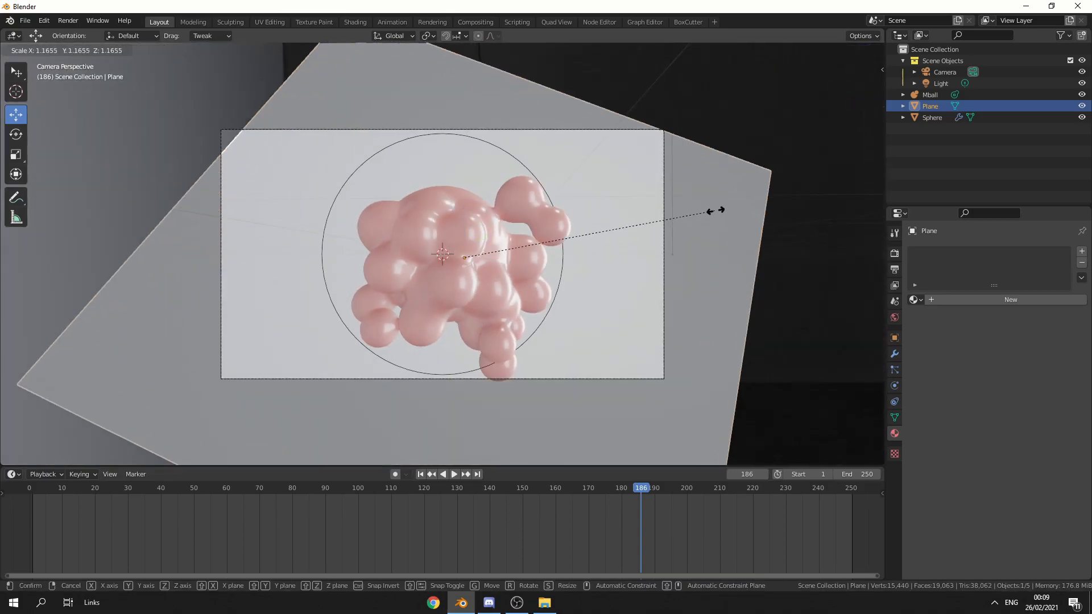
{"action": "left_click", "coordinate": [442, 254]}
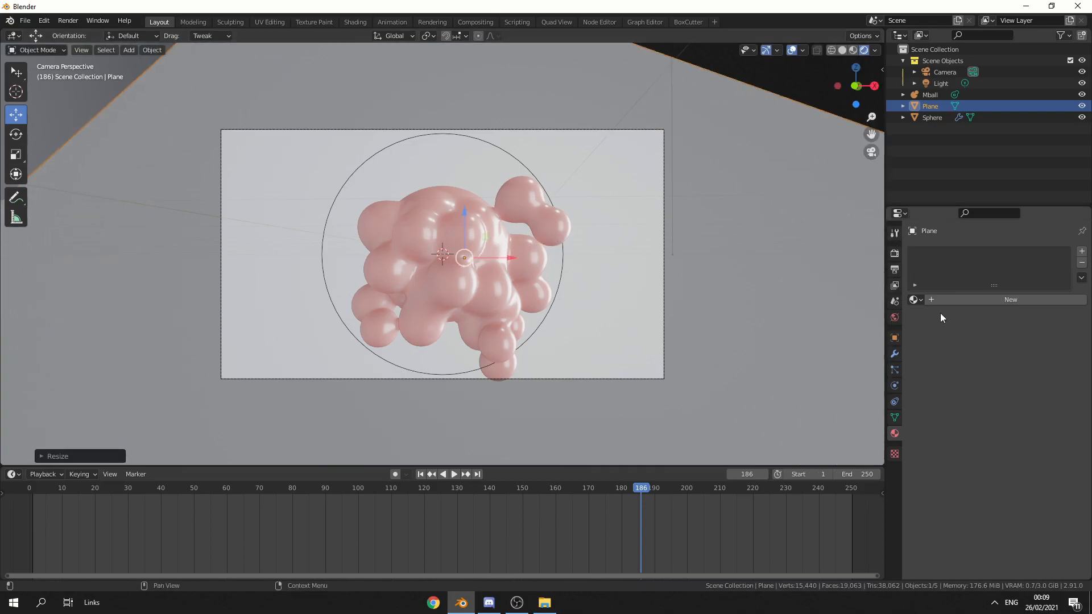
Step: Create a new material for the plane with a turquoise base colour
{"action": "left_click", "coordinate": [1010, 300]}
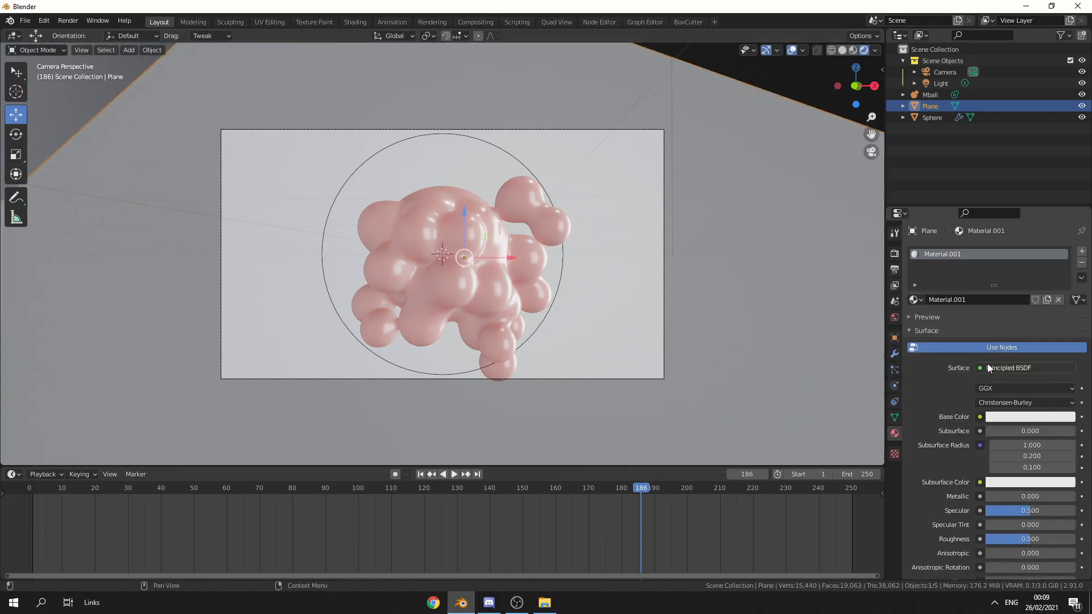
{"action": "left_click", "coordinate": [1030, 416]}
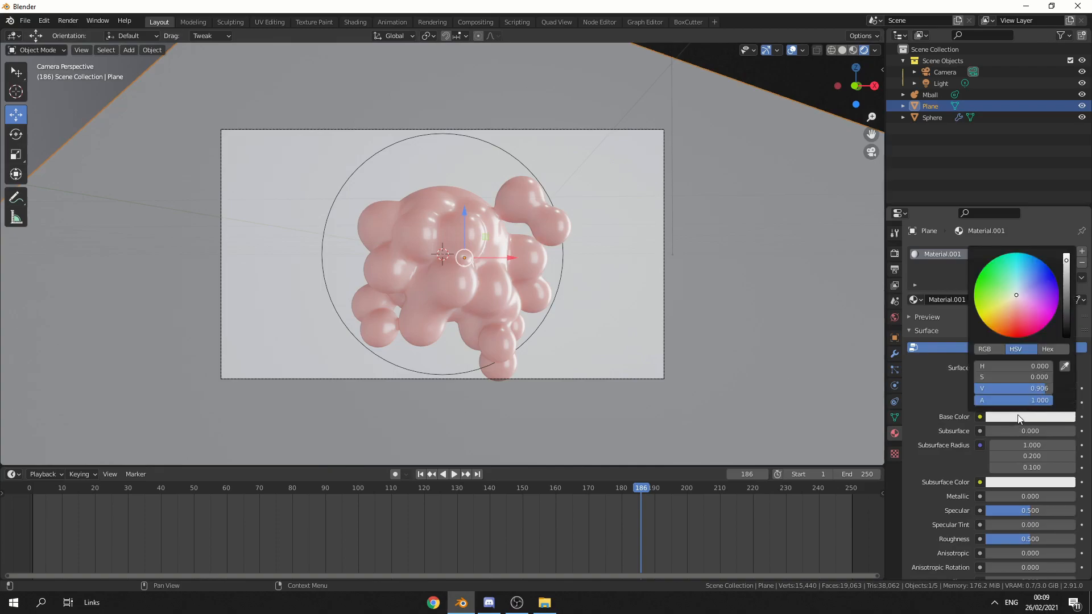
{"action": "left_click", "coordinate": [1005, 266]}
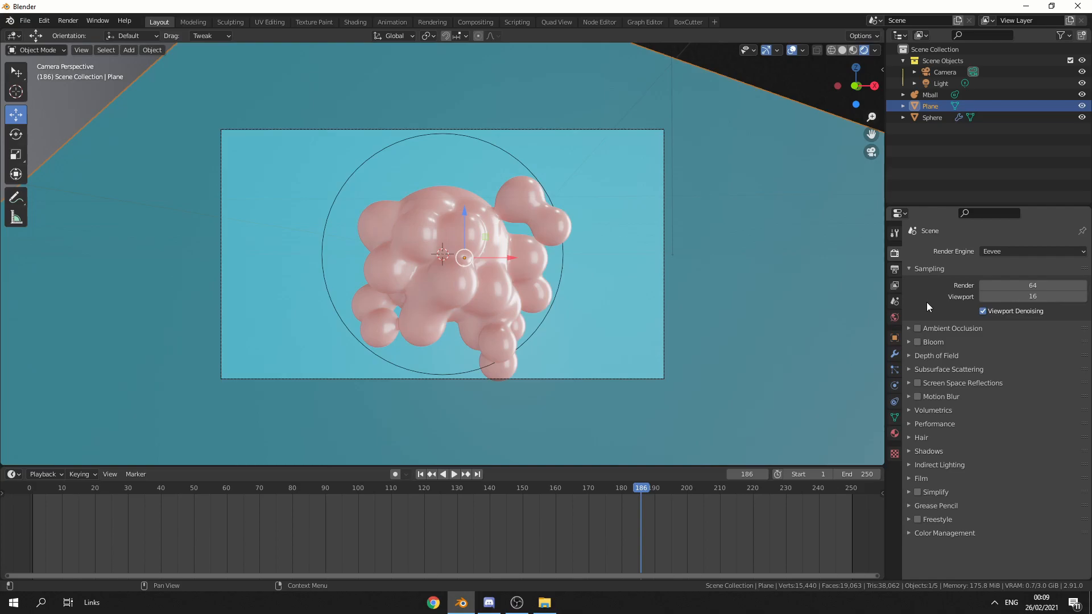
Step: Enable Bloom in Eevee render settings and scrub the timeline to preview the growing particles
{"action": "left_click", "coordinate": [918, 341]}
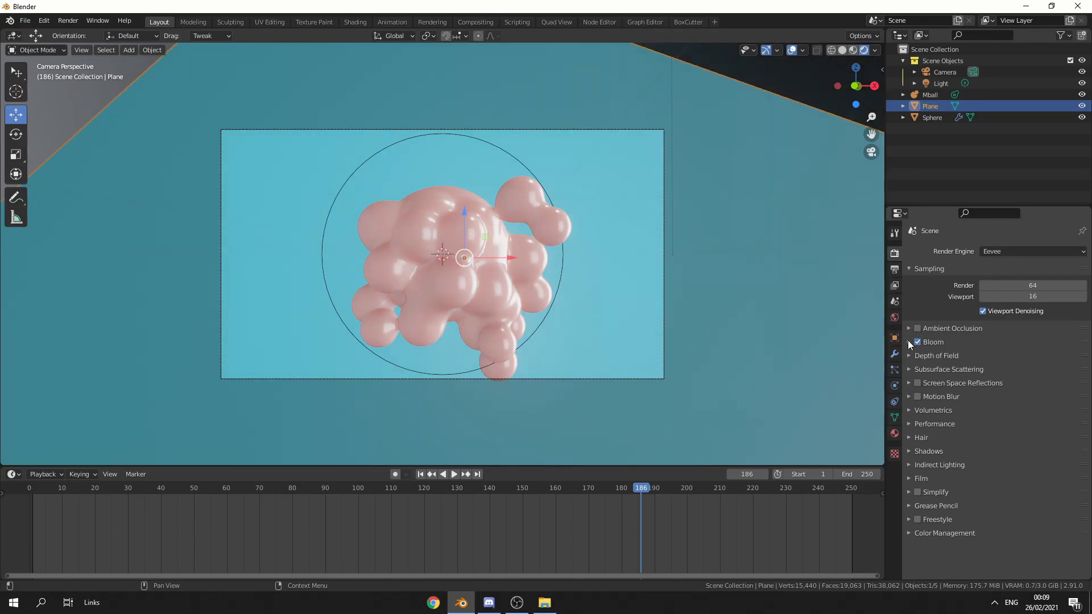
{"action": "left_click", "coordinate": [917, 342]}
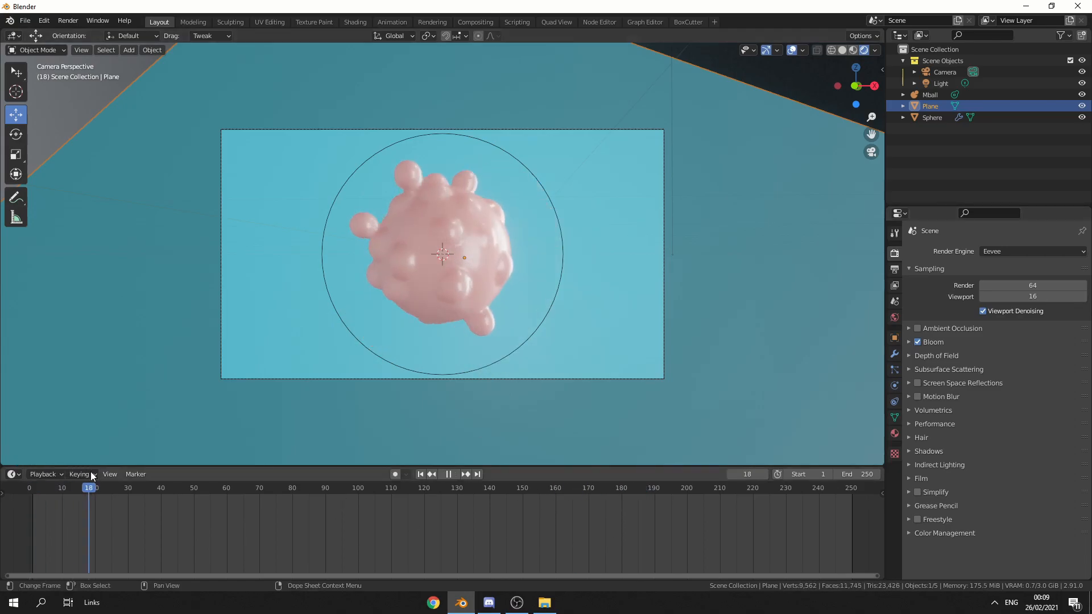
{"action": "left_click", "coordinate": [276, 488]}
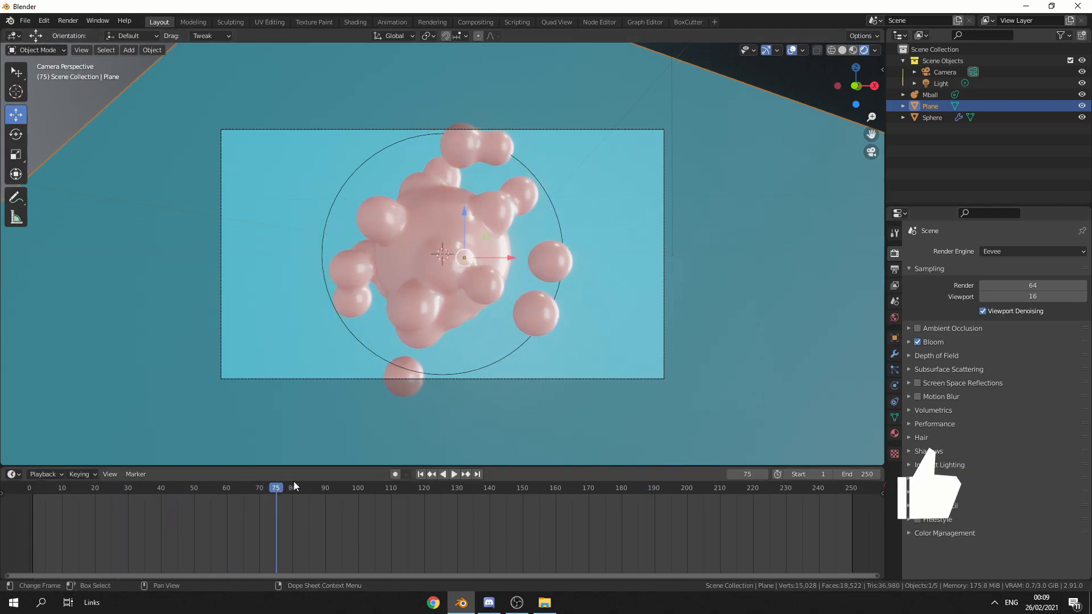